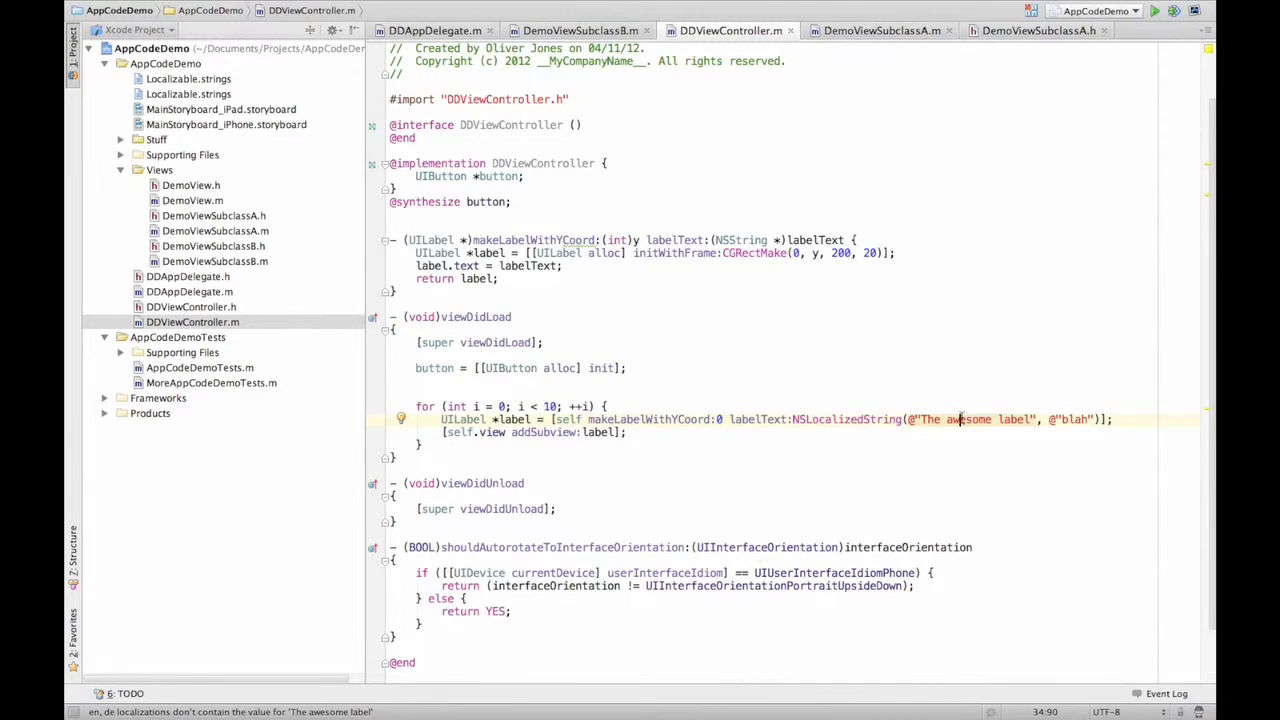
{"action": "mouse_move", "coordinate": [960, 420]}
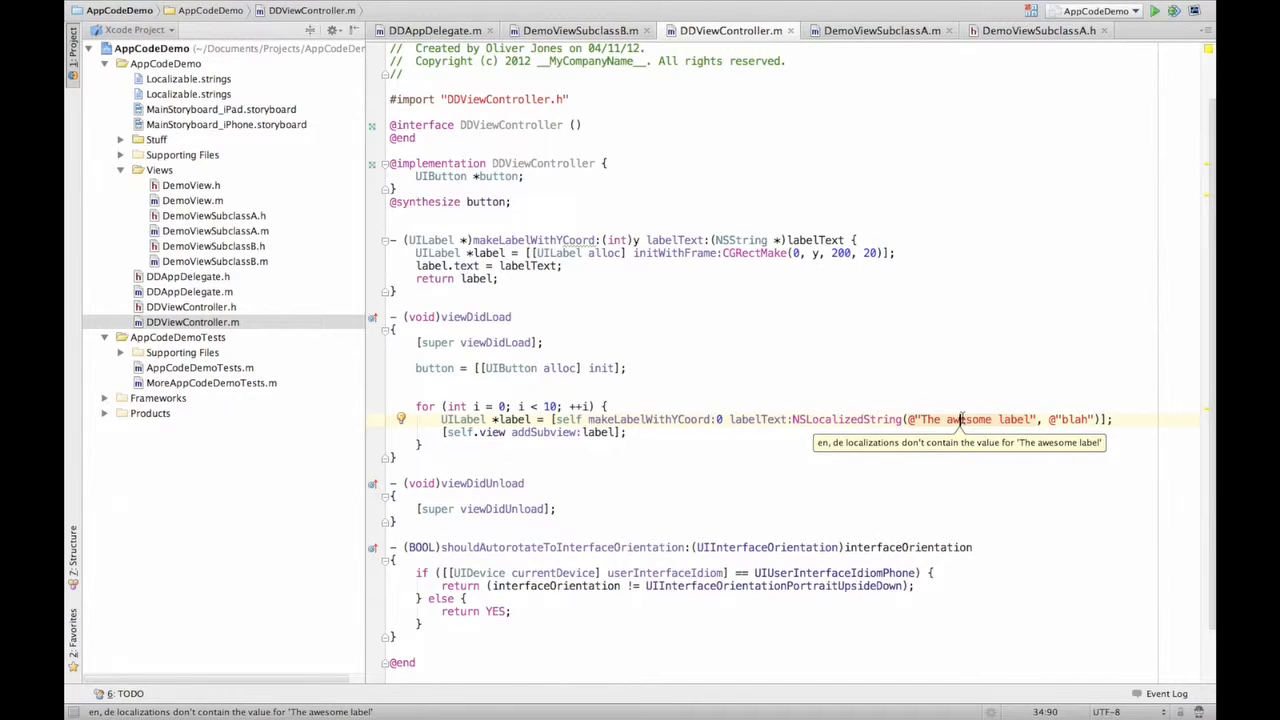
Fix the missing "The awesome label" localization warning and verify it in the English and German Localizable.strings files
{"action": "left_click", "coordinate": [400, 418]}
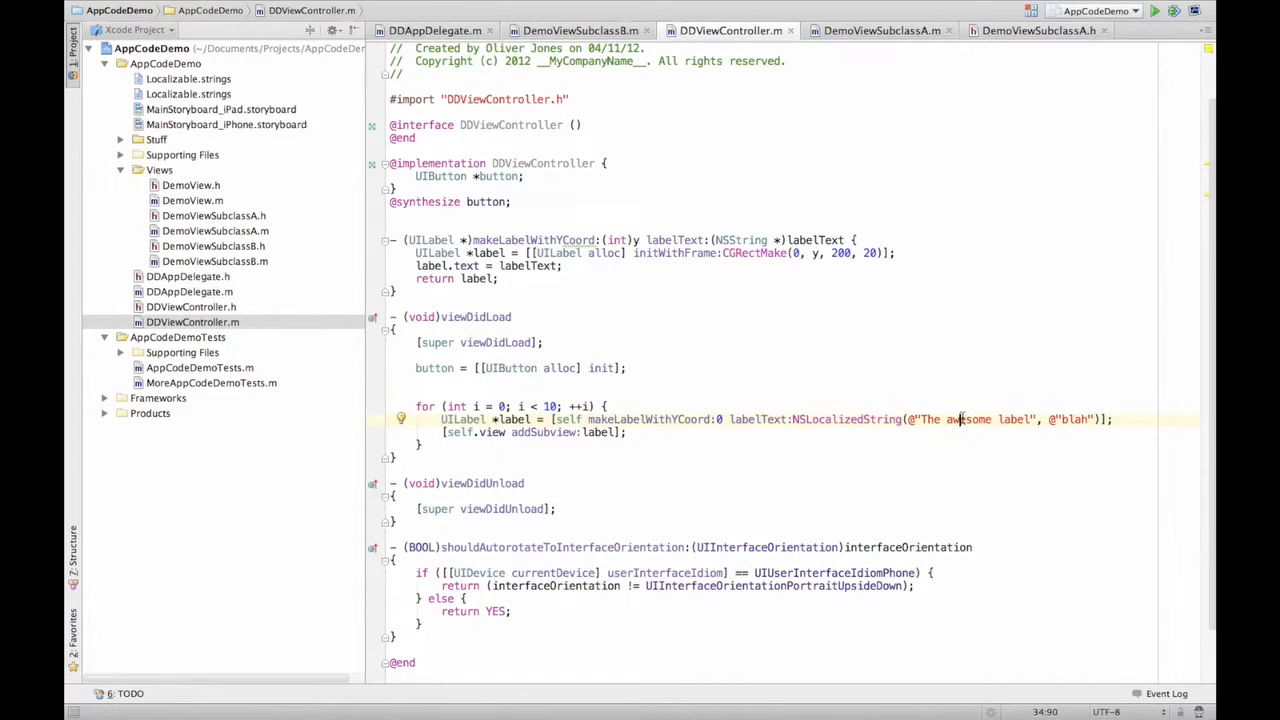
{"action": "left_click", "coordinate": [188, 94]}
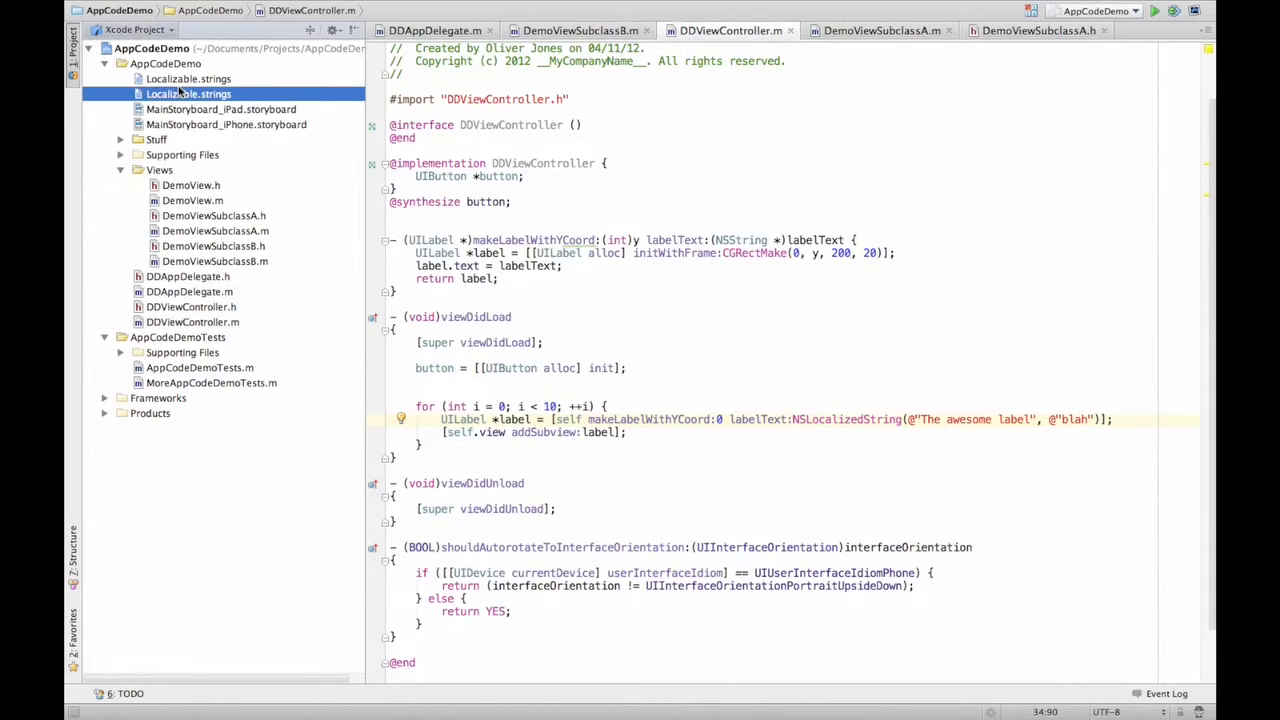
{"action": "left_click", "coordinate": [188, 78]}
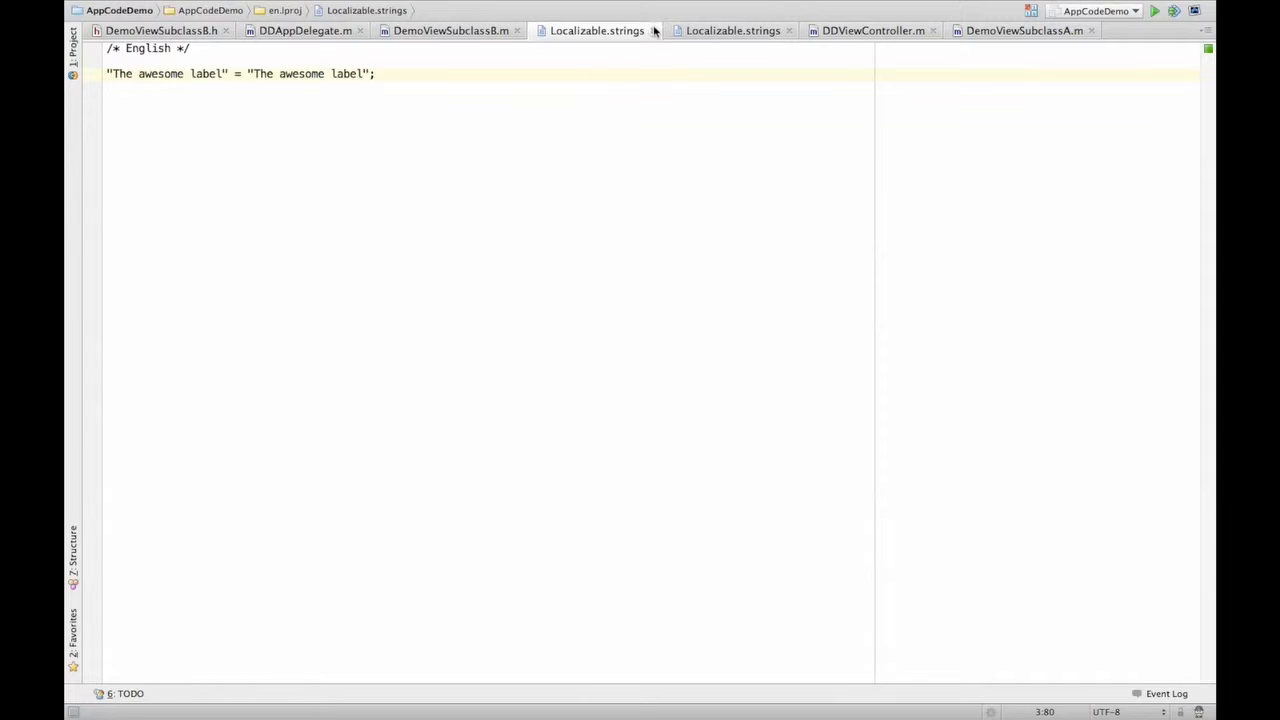
{"action": "left_click", "coordinate": [726, 30]}
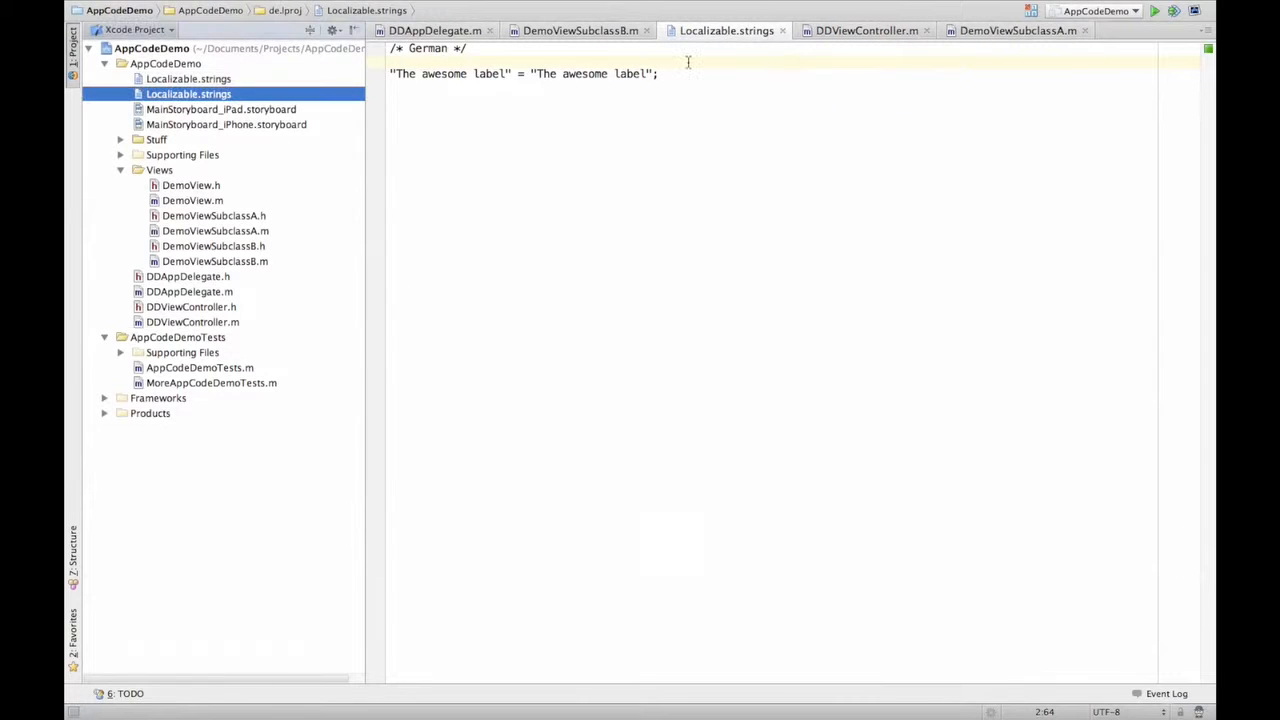
{"action": "left_click", "coordinate": [868, 30]}
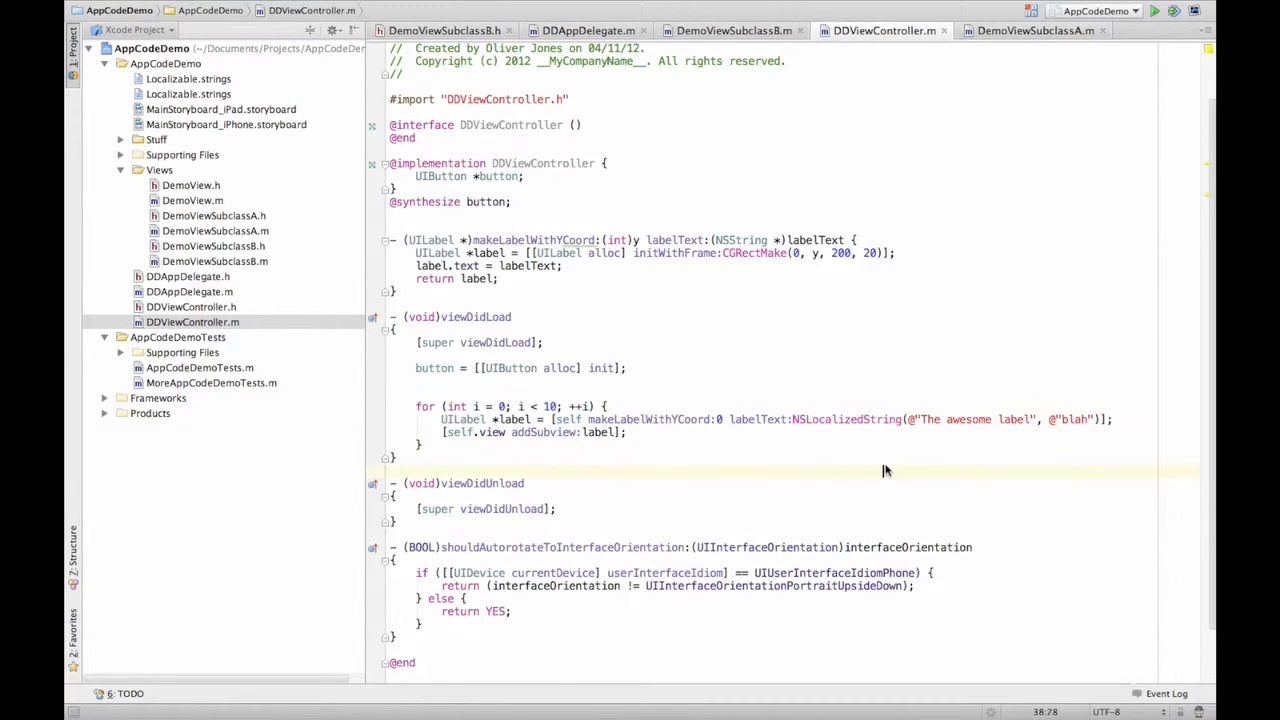
{"action": "mouse_move", "coordinate": [924, 424]}
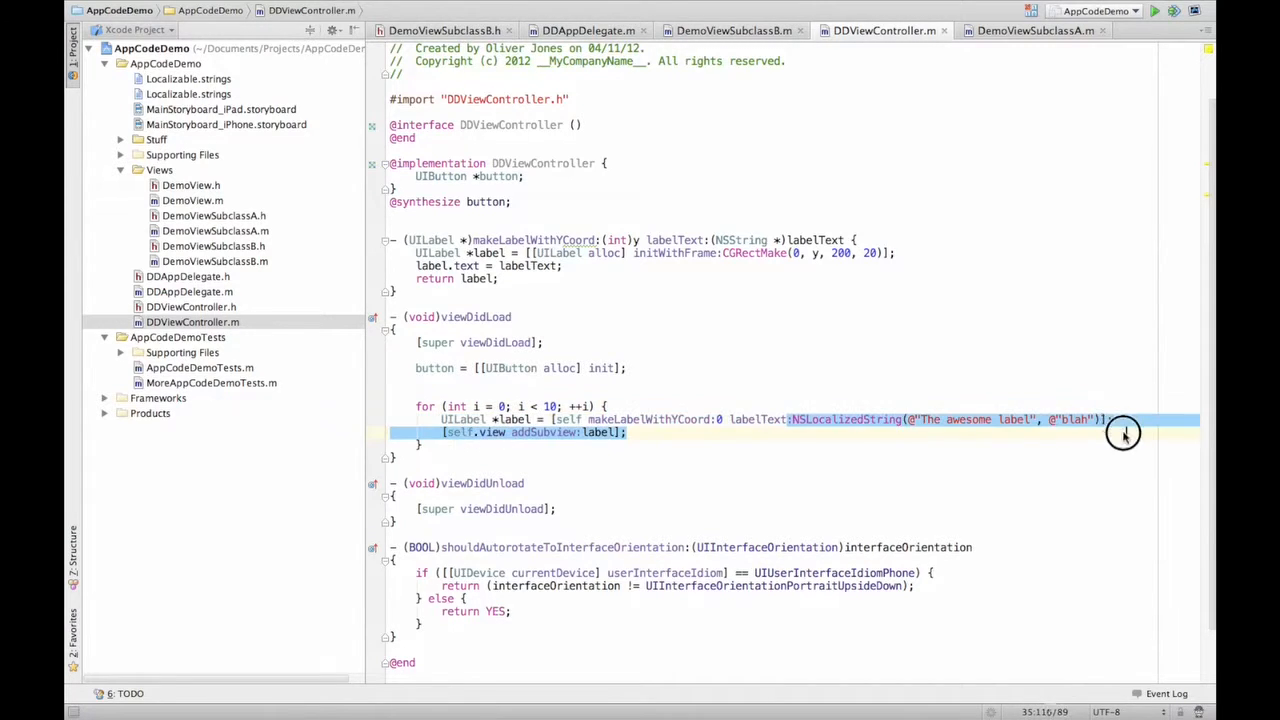
{"action": "left_click", "coordinate": [1100, 420]}
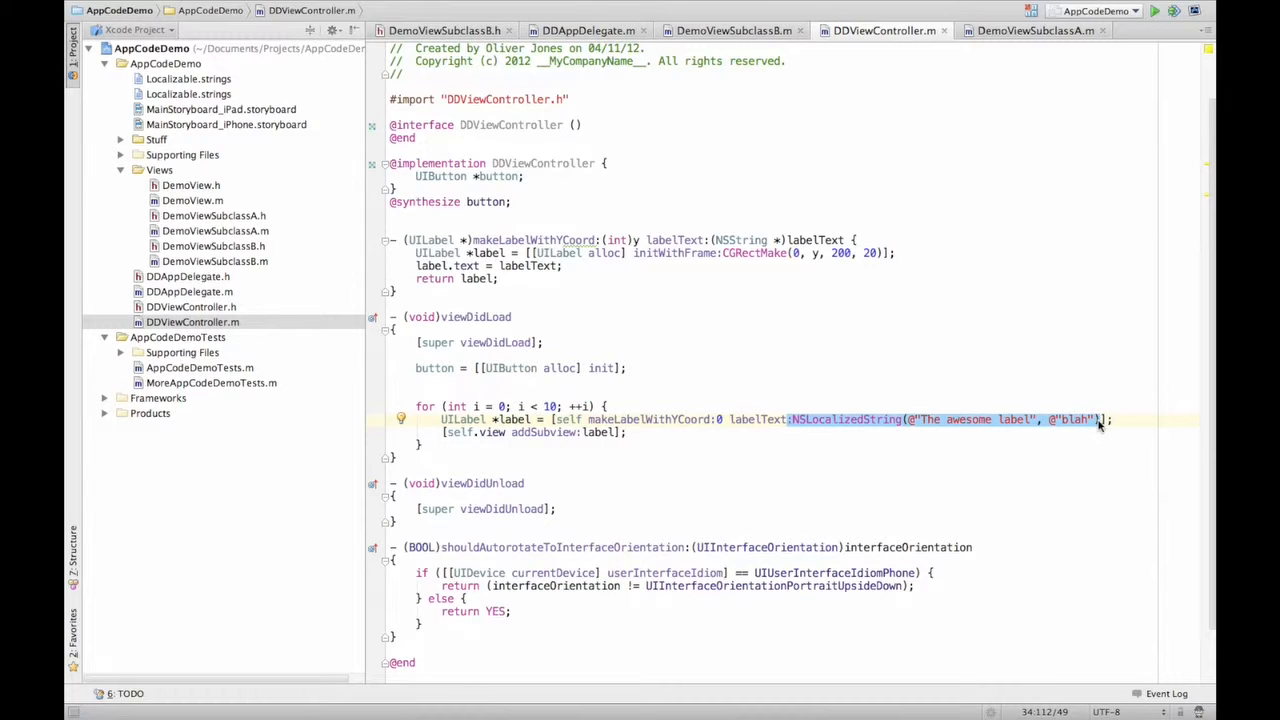
{"action": "mouse_move", "coordinate": [818, 262]}
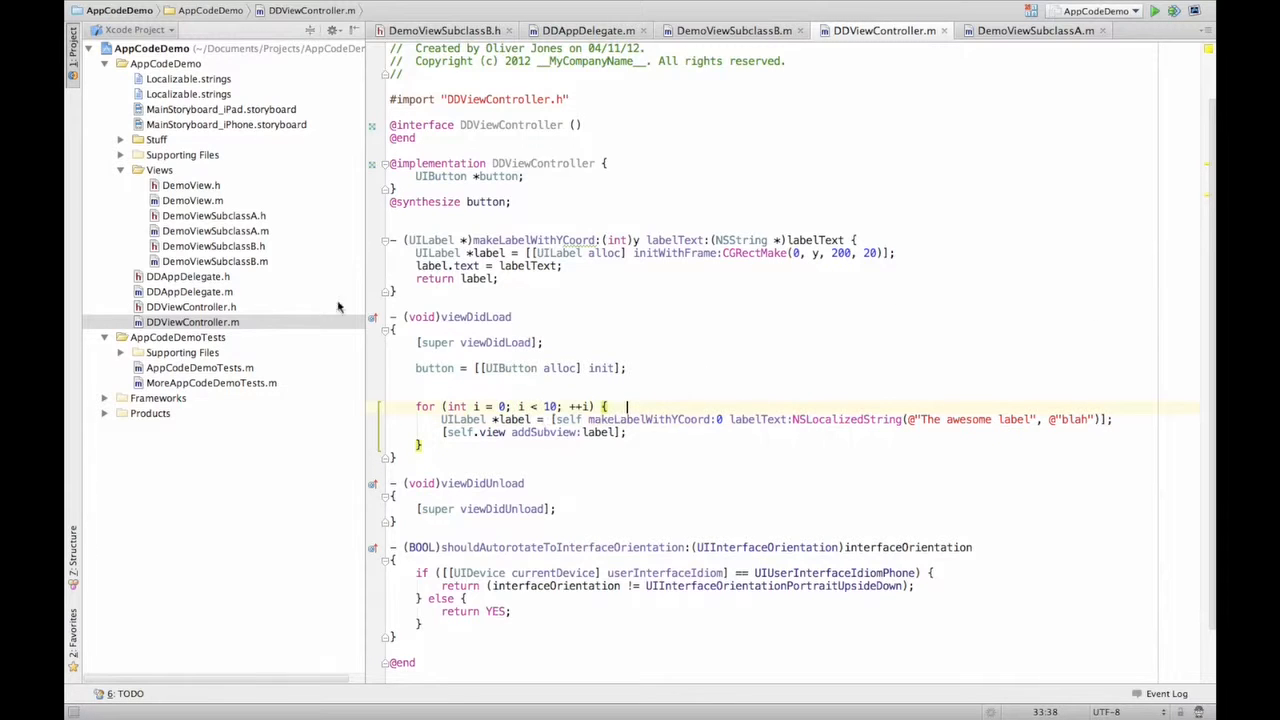
{"action": "mouse_move", "coordinate": [724, 440]}
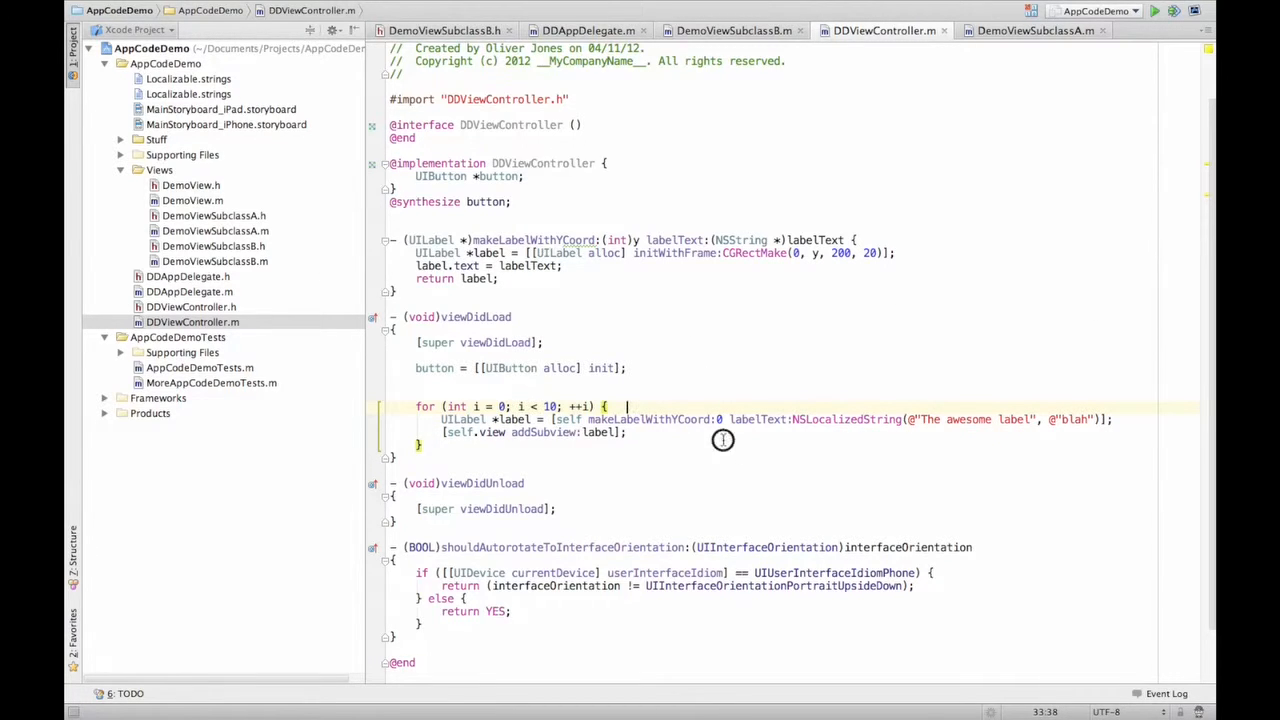
{"action": "left_click", "coordinate": [722, 444]}
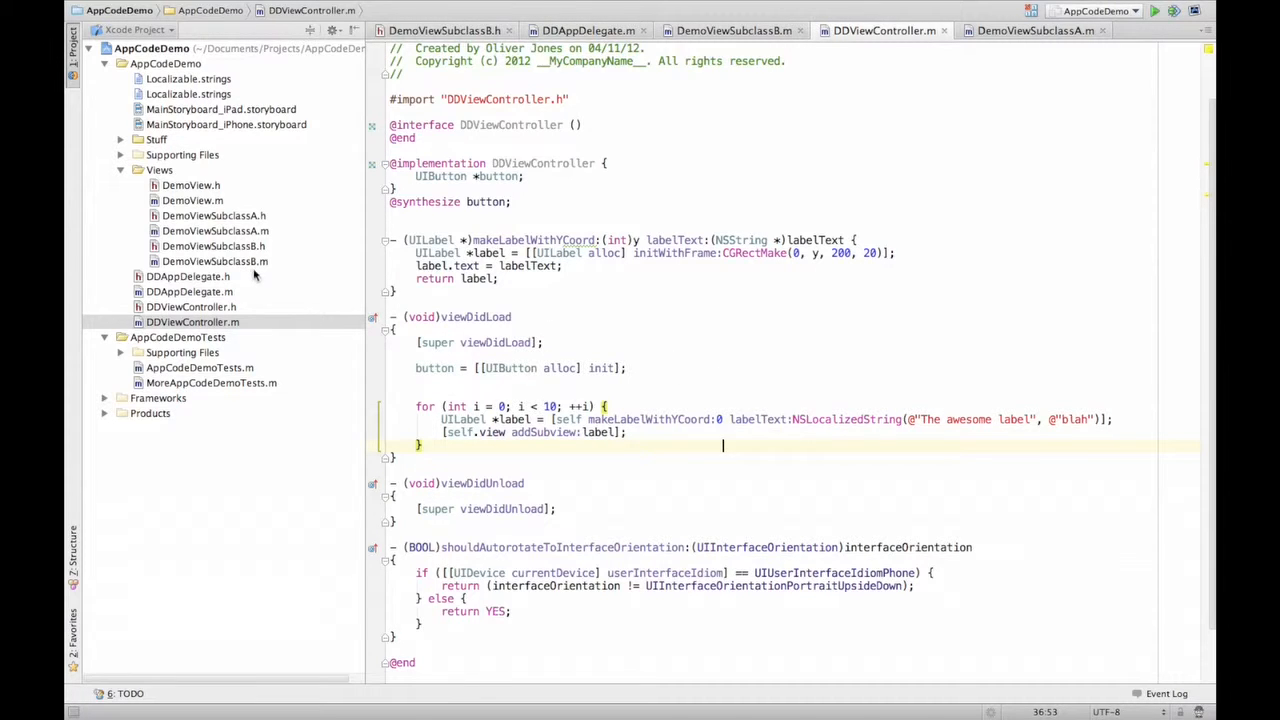
{"action": "mouse_move", "coordinate": [228, 312]}
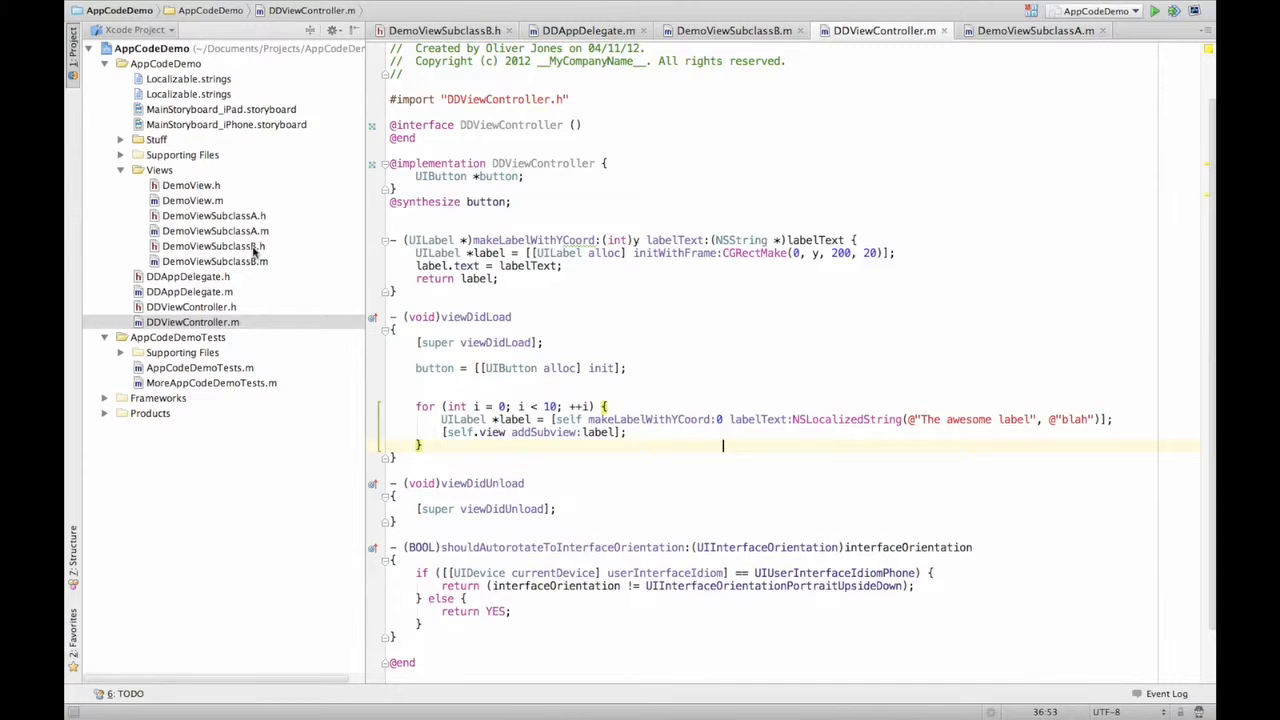
{"action": "left_click", "coordinate": [214, 230]}
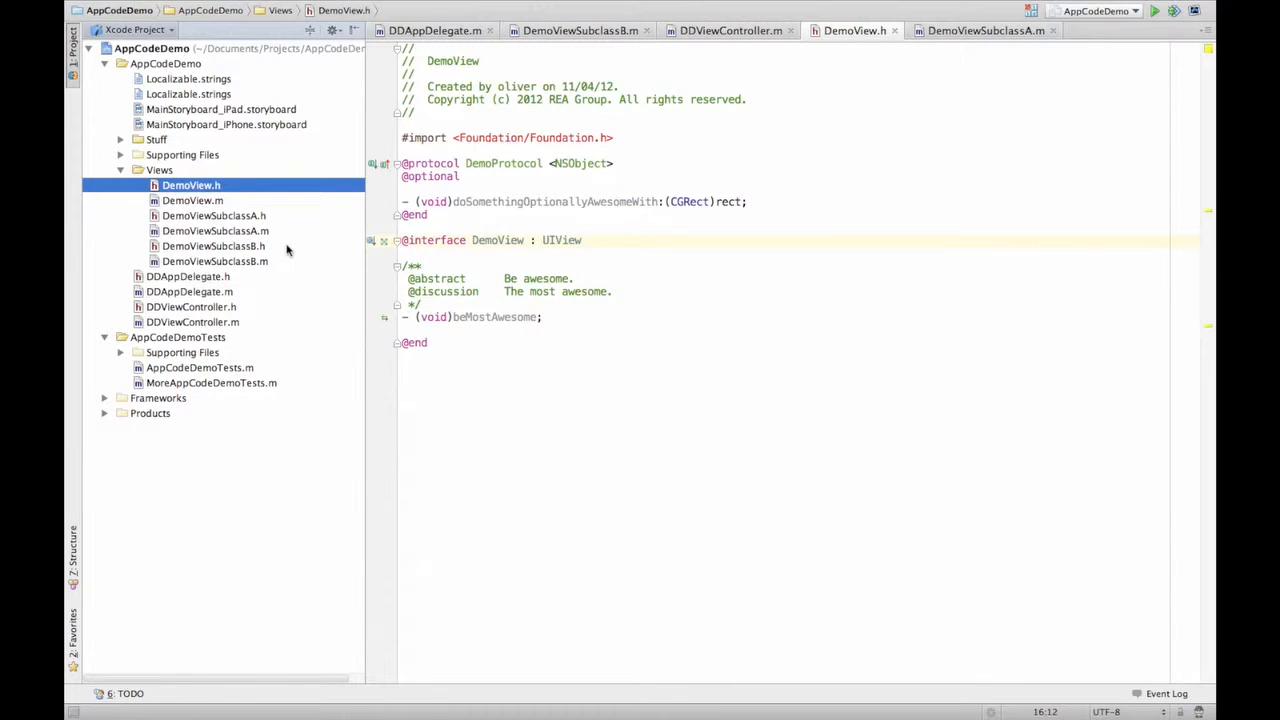
Browse the DemoViewSubclassA and DemoView headers, checking the beMostAwesome declaration
{"action": "left_click", "coordinate": [212, 216]}
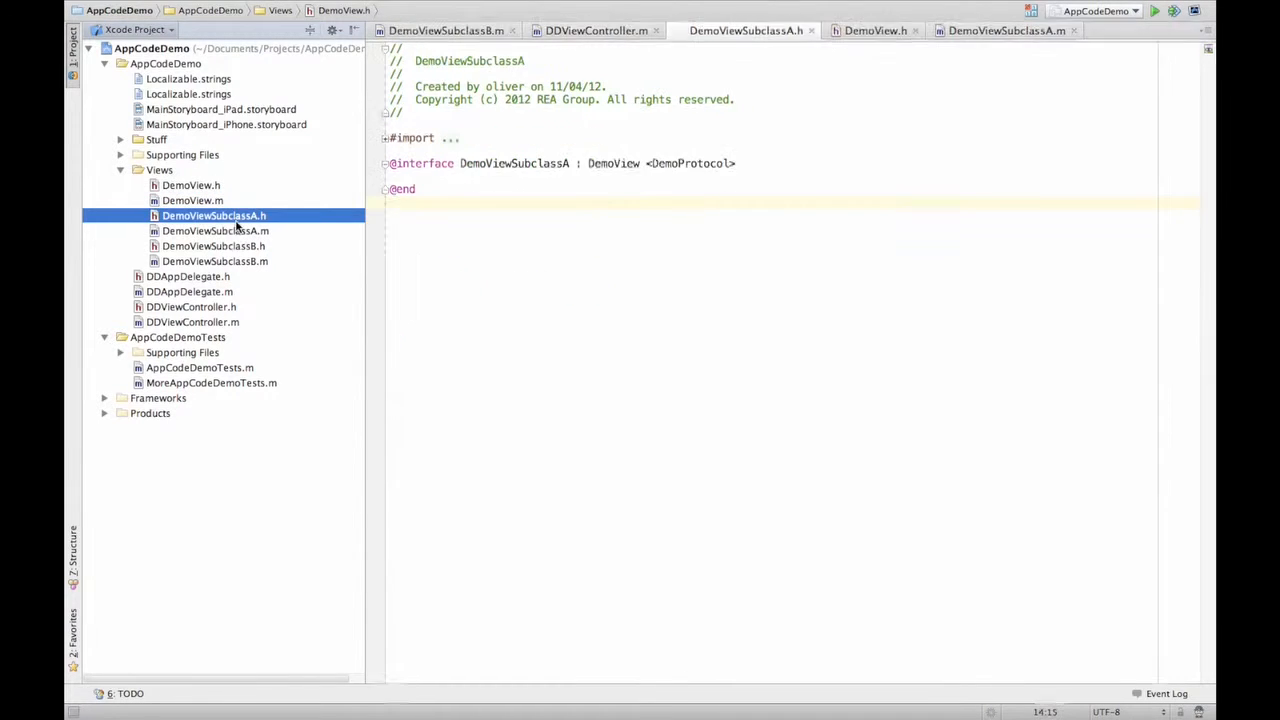
{"action": "left_click", "coordinate": [214, 260]}
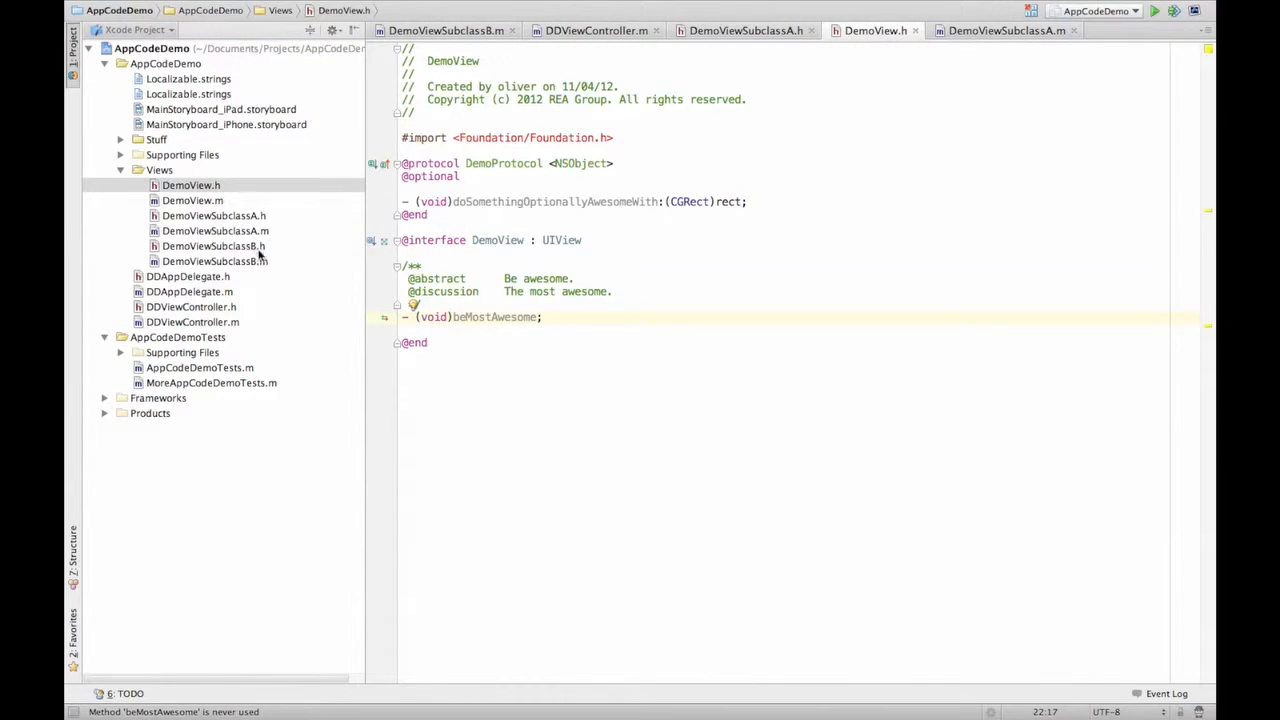
{"action": "left_click", "coordinate": [212, 216]}
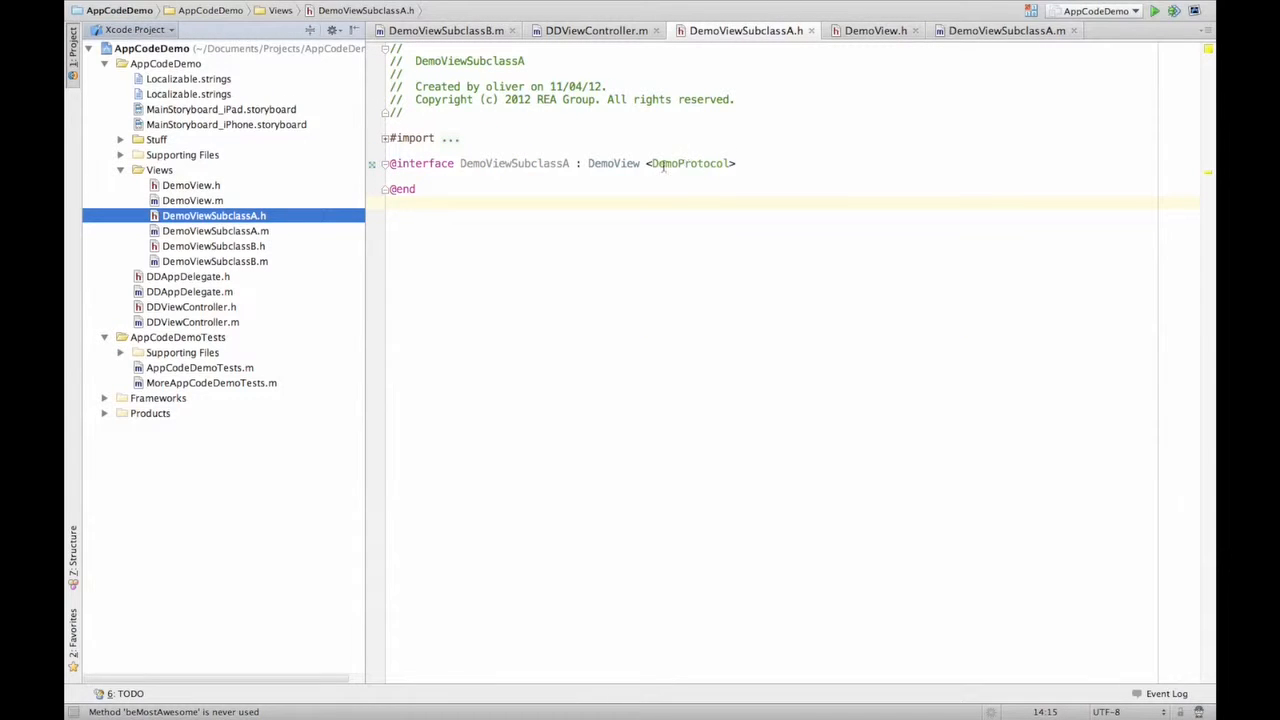
{"action": "left_click", "coordinate": [190, 184]}
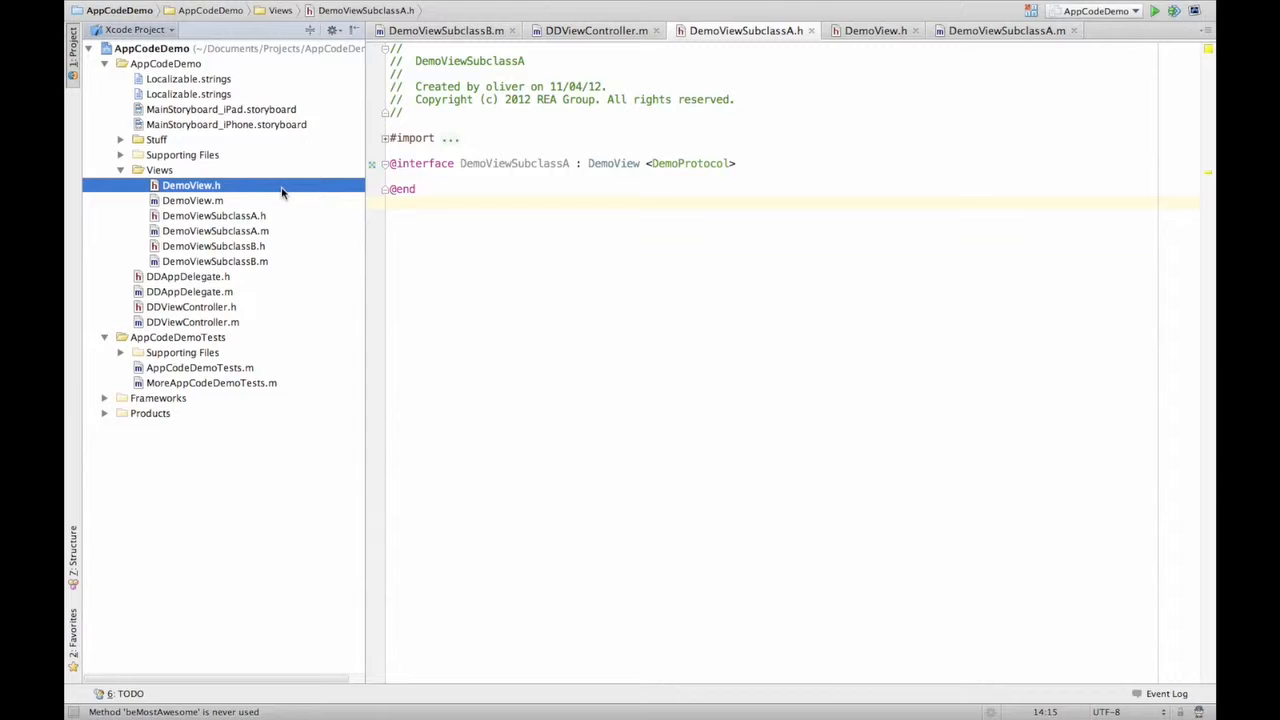
Look through DemoViewSubclassB.m and DemoView.m, ending in DemoViewSubclassA.m with its drawRect override
{"action": "left_click", "coordinate": [214, 260]}
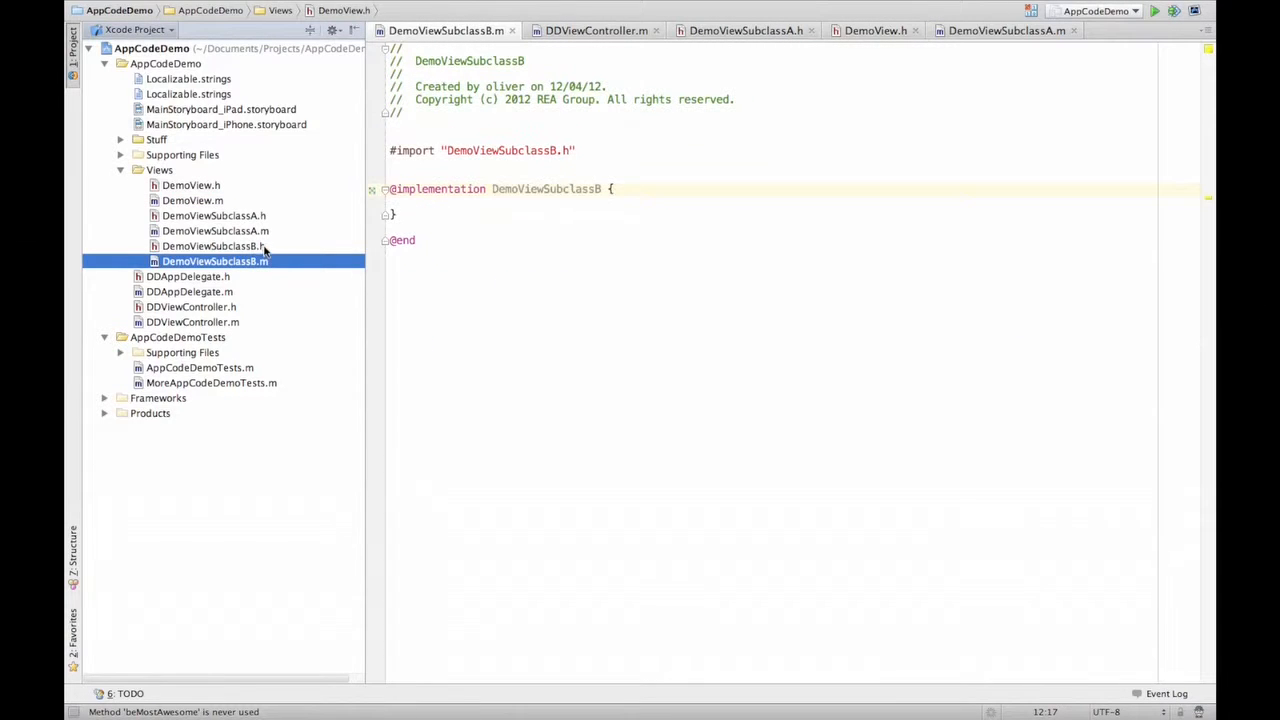
{"action": "left_click", "coordinate": [192, 200]}
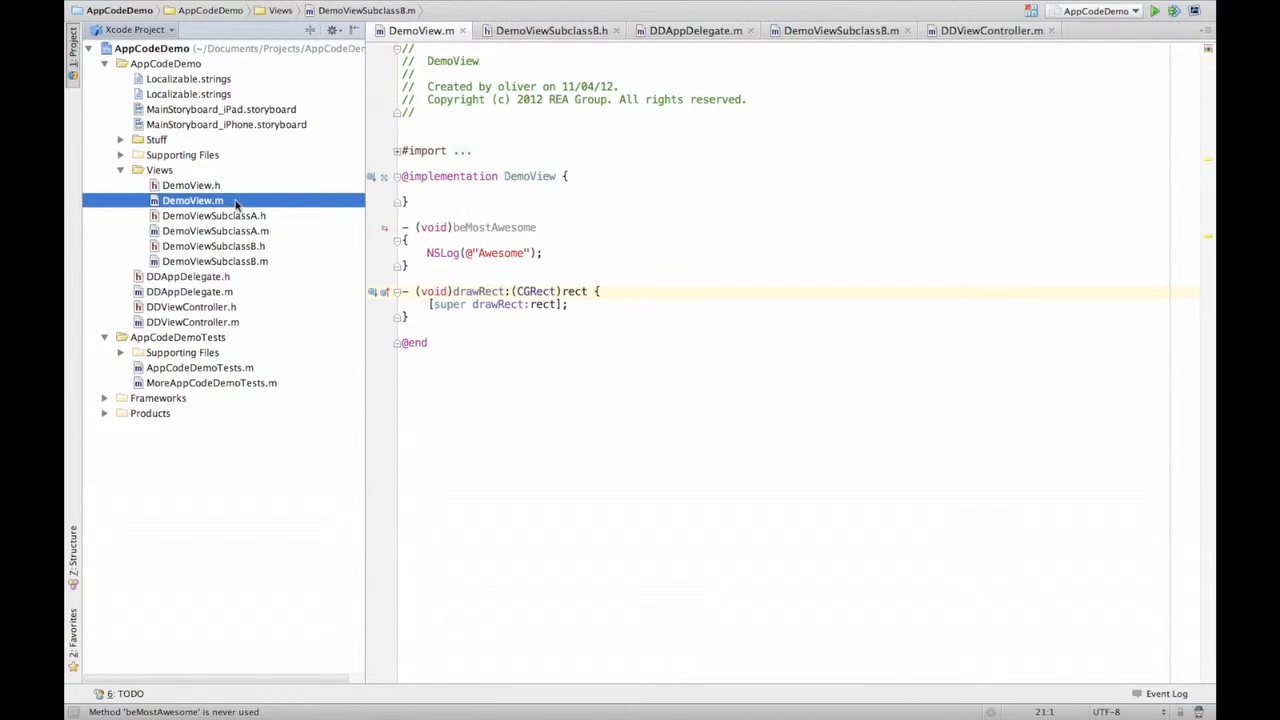
{"action": "left_click", "coordinate": [212, 230]}
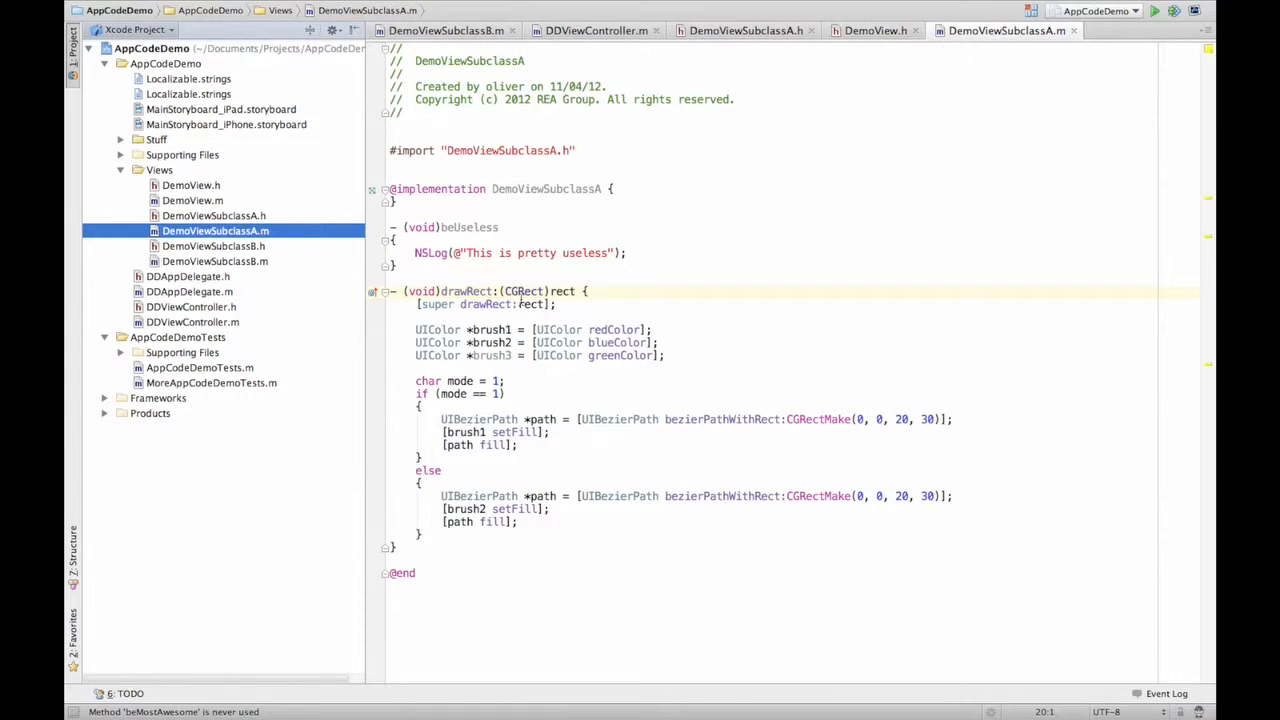
{"action": "left_click", "coordinate": [428, 220]}
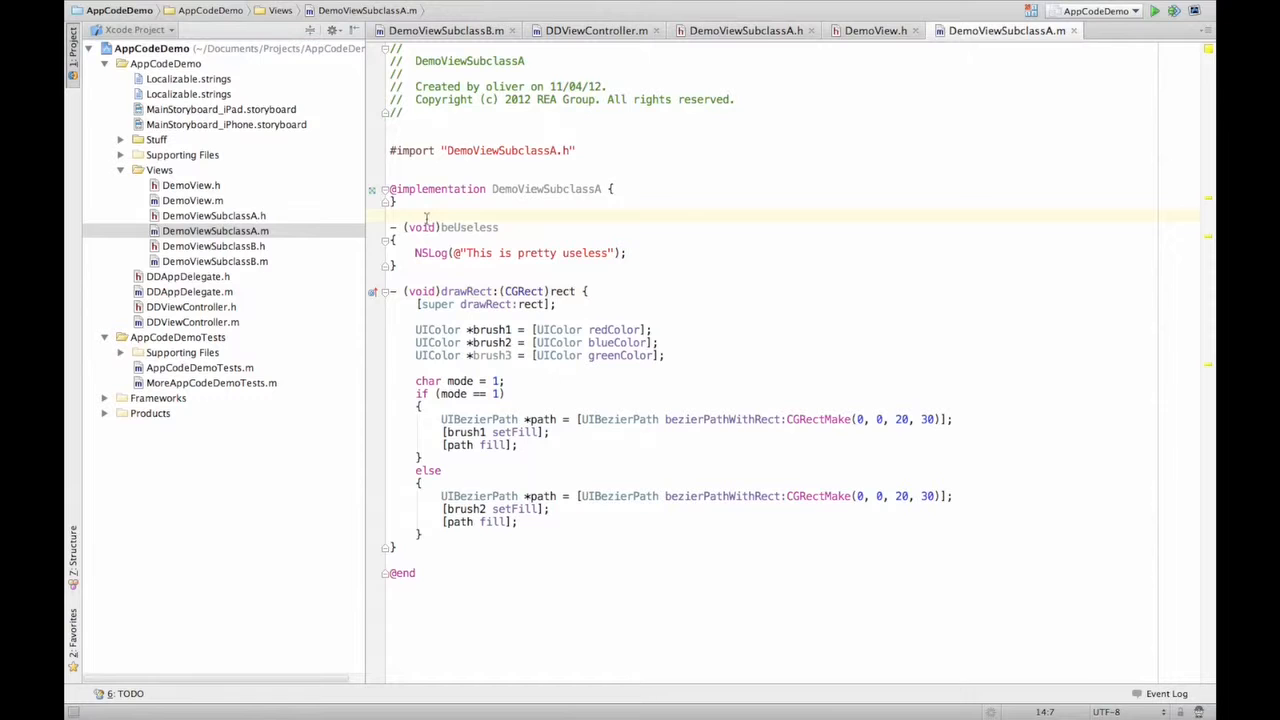
{"action": "key", "text": "Return"}
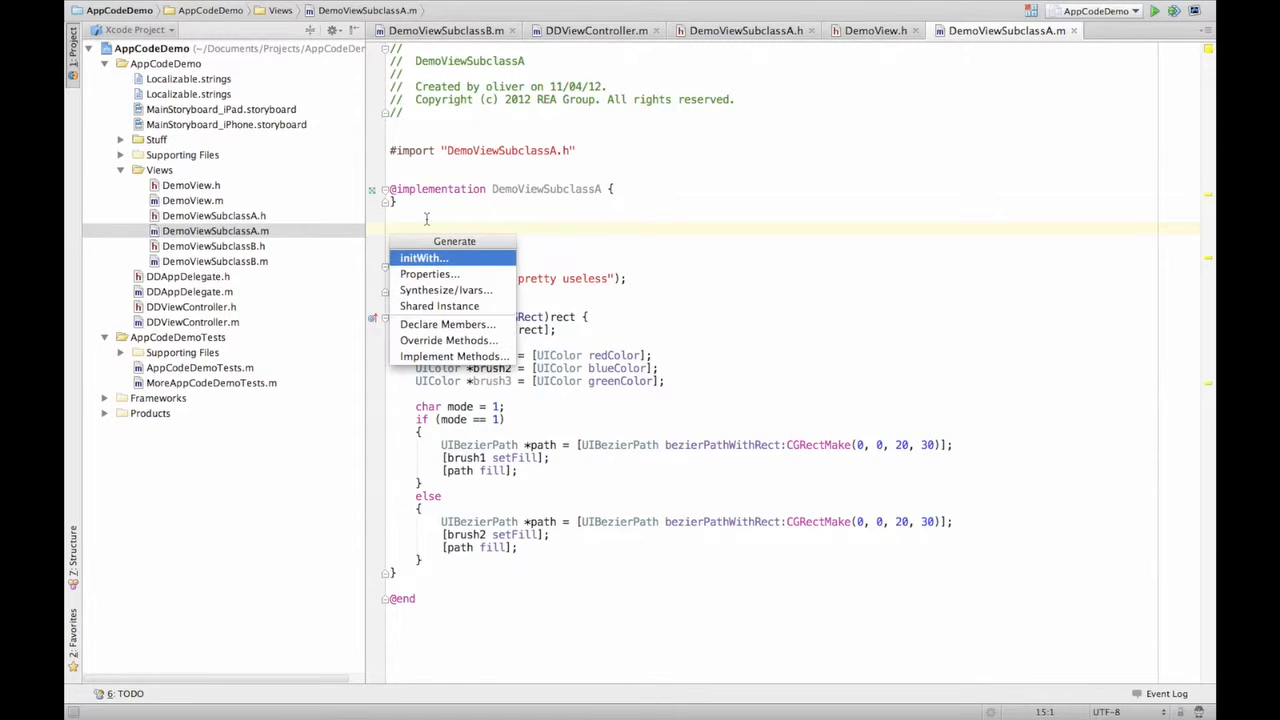
{"action": "left_click", "coordinate": [448, 340]}
{"action": "type", "text": "be"}
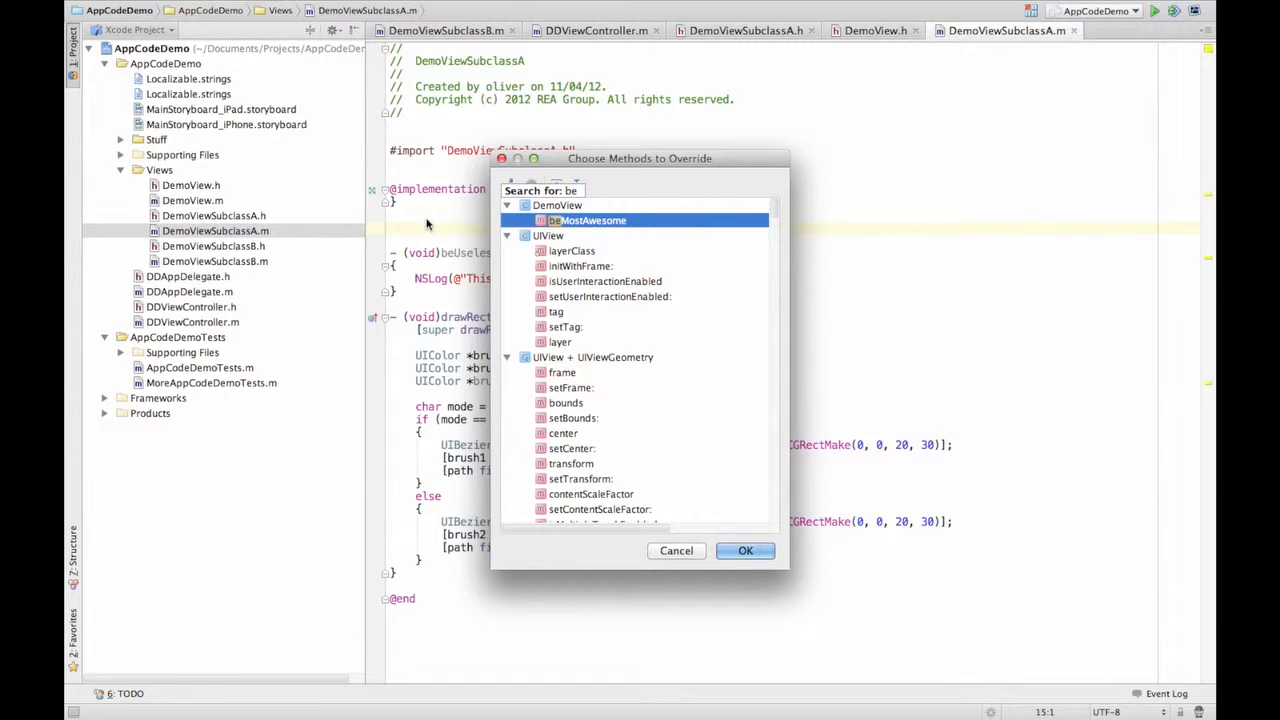
{"action": "left_click", "coordinate": [744, 550]}
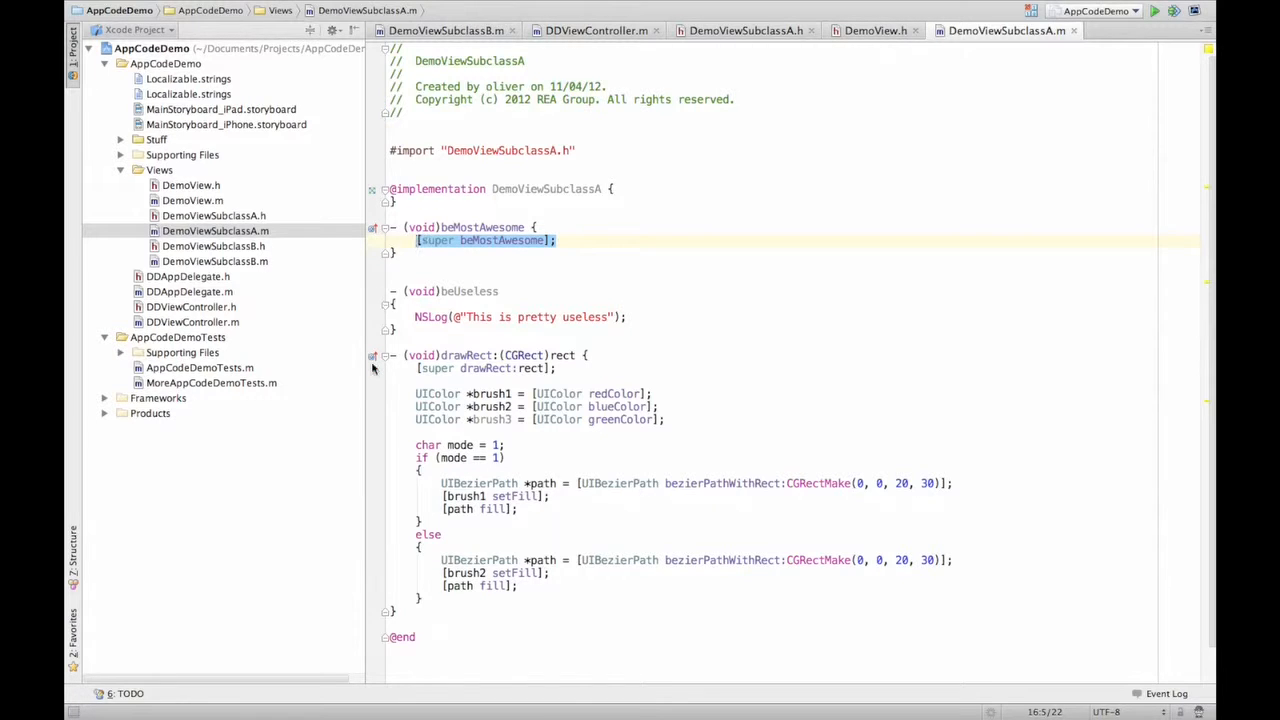
{"action": "mouse_move", "coordinate": [372, 356]}
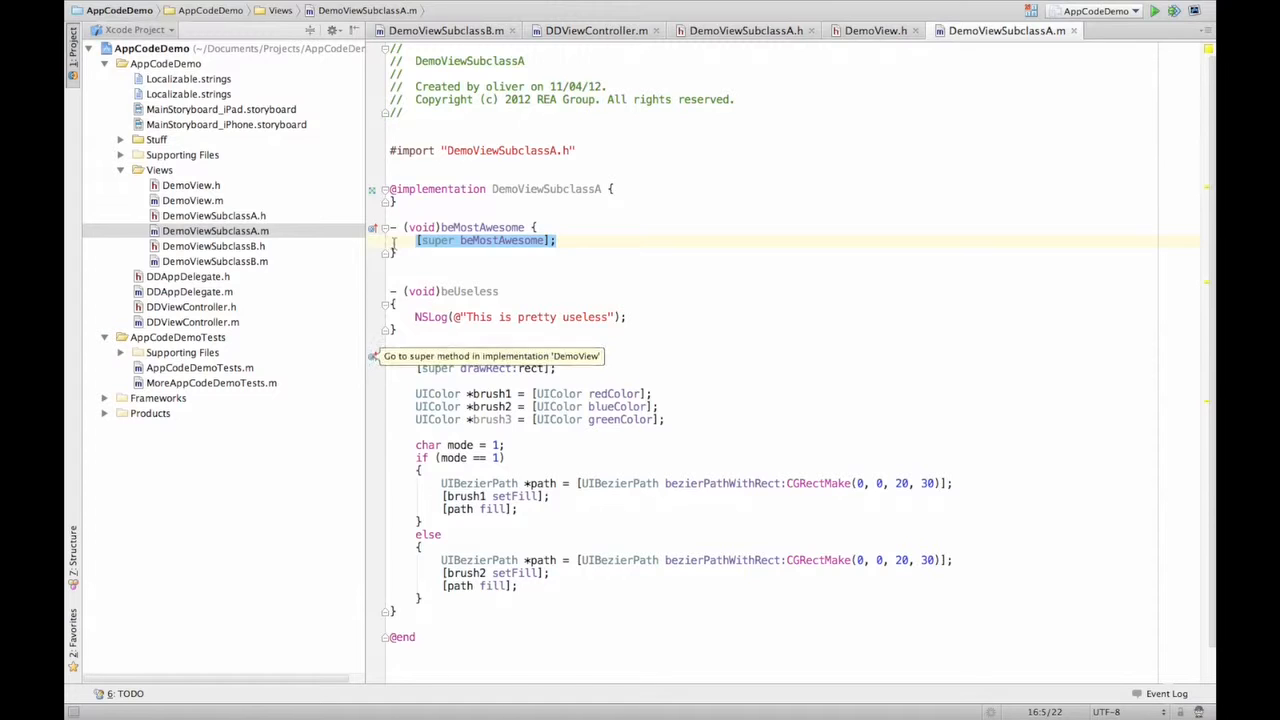
{"action": "left_click", "coordinate": [490, 356]}
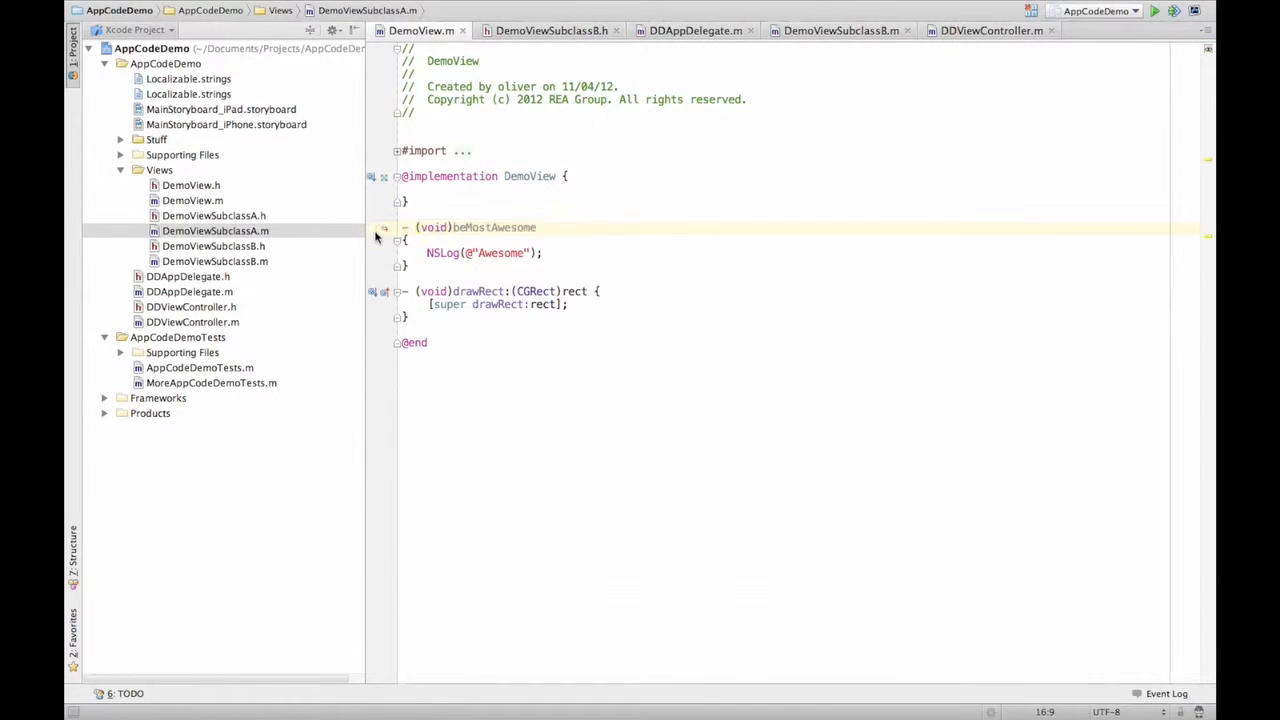
{"action": "left_click", "coordinate": [192, 200]}
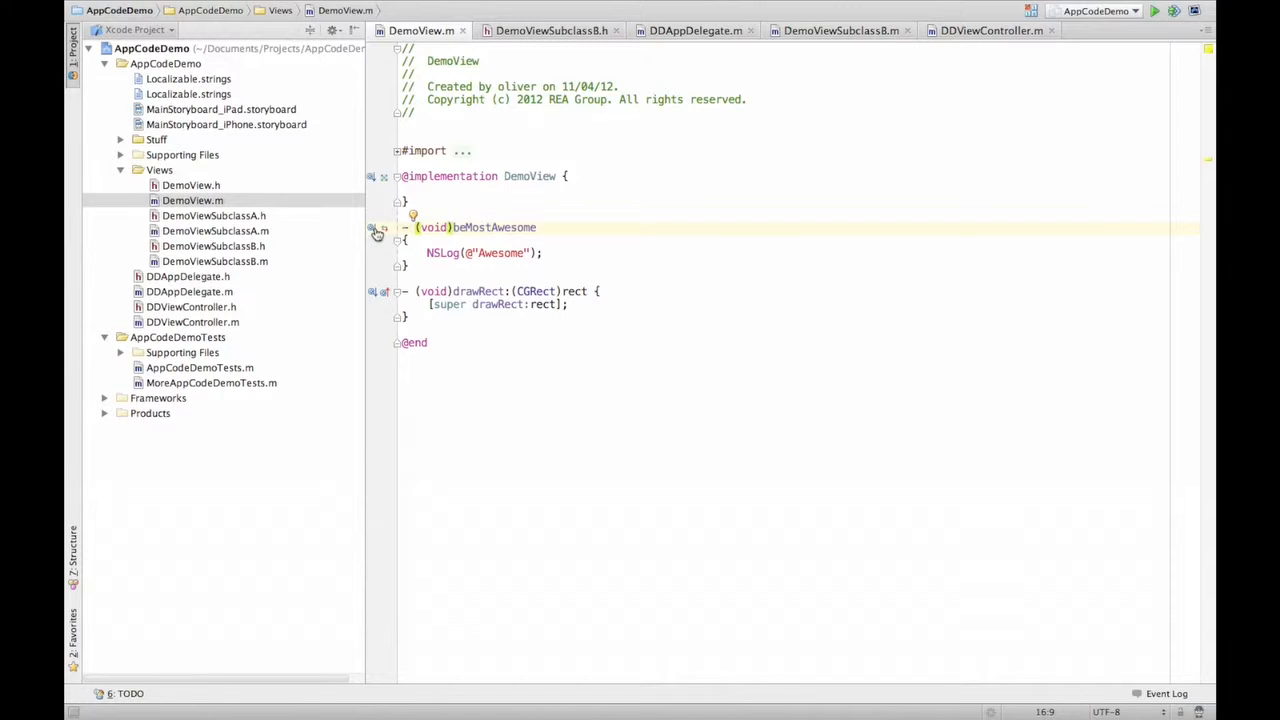
{"action": "left_click", "coordinate": [212, 232]}
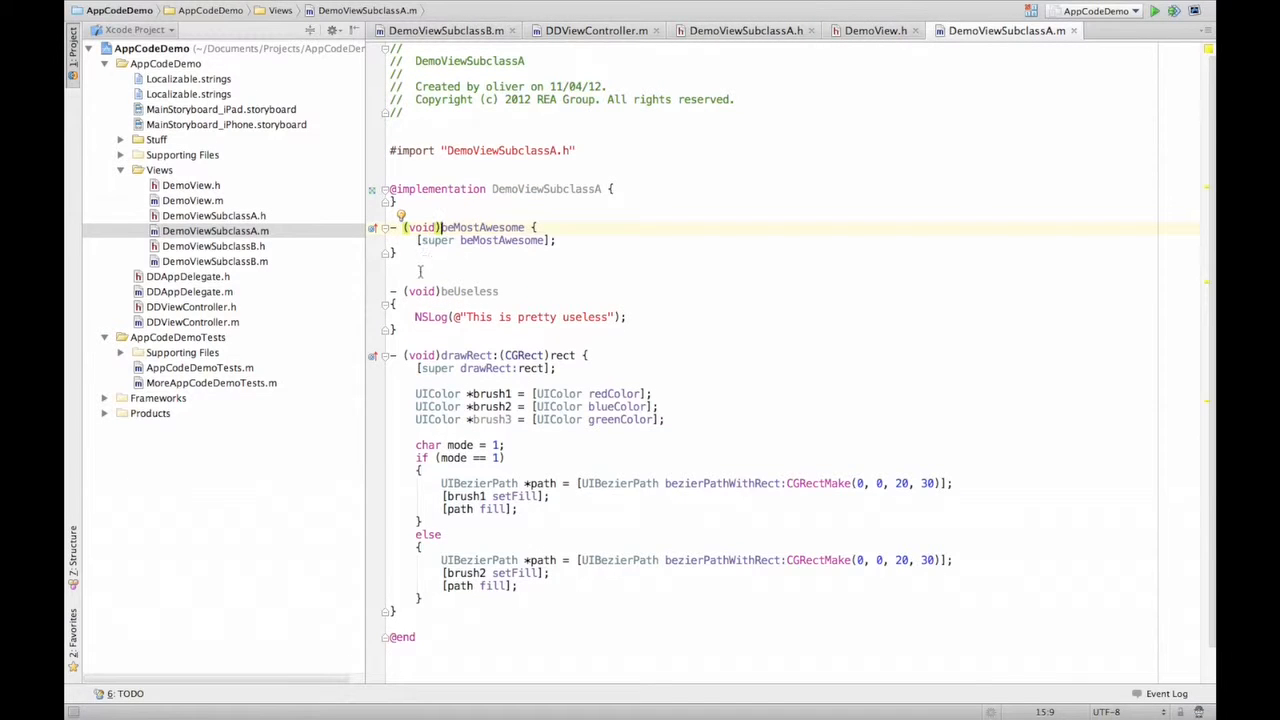
{"action": "mouse_move", "coordinate": [382, 250]}
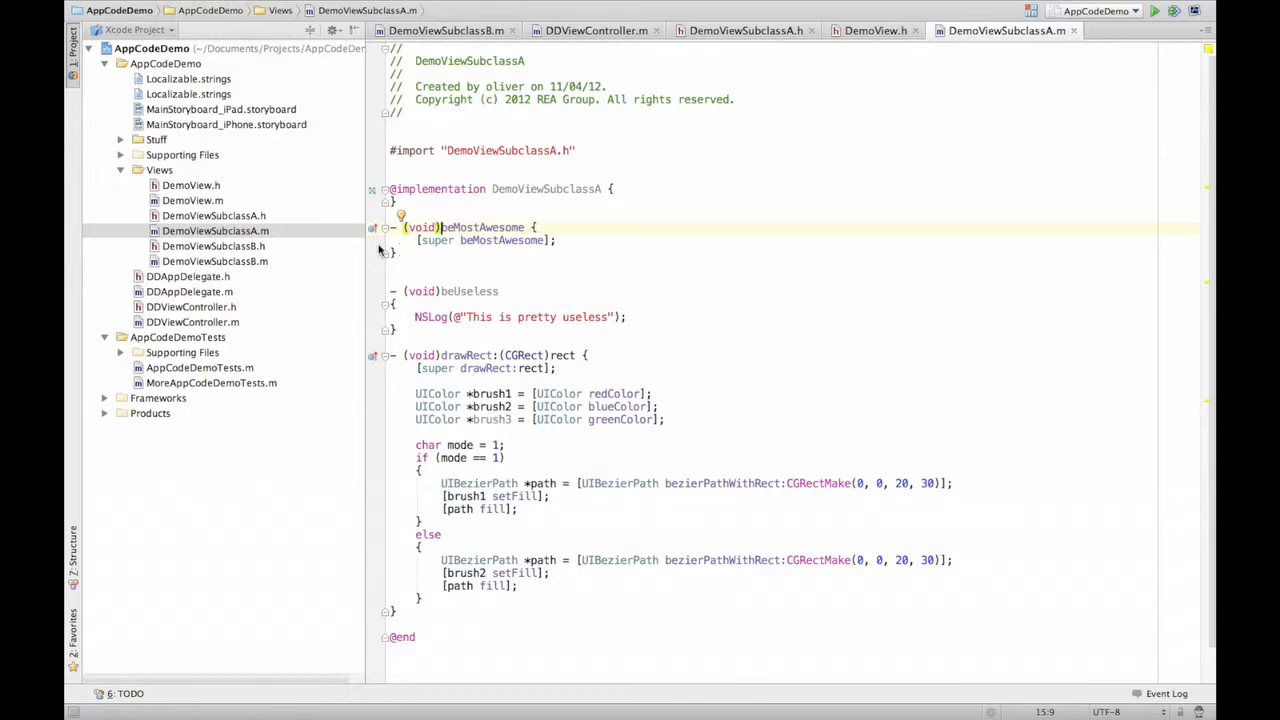
{"action": "left_click", "coordinate": [192, 200]}
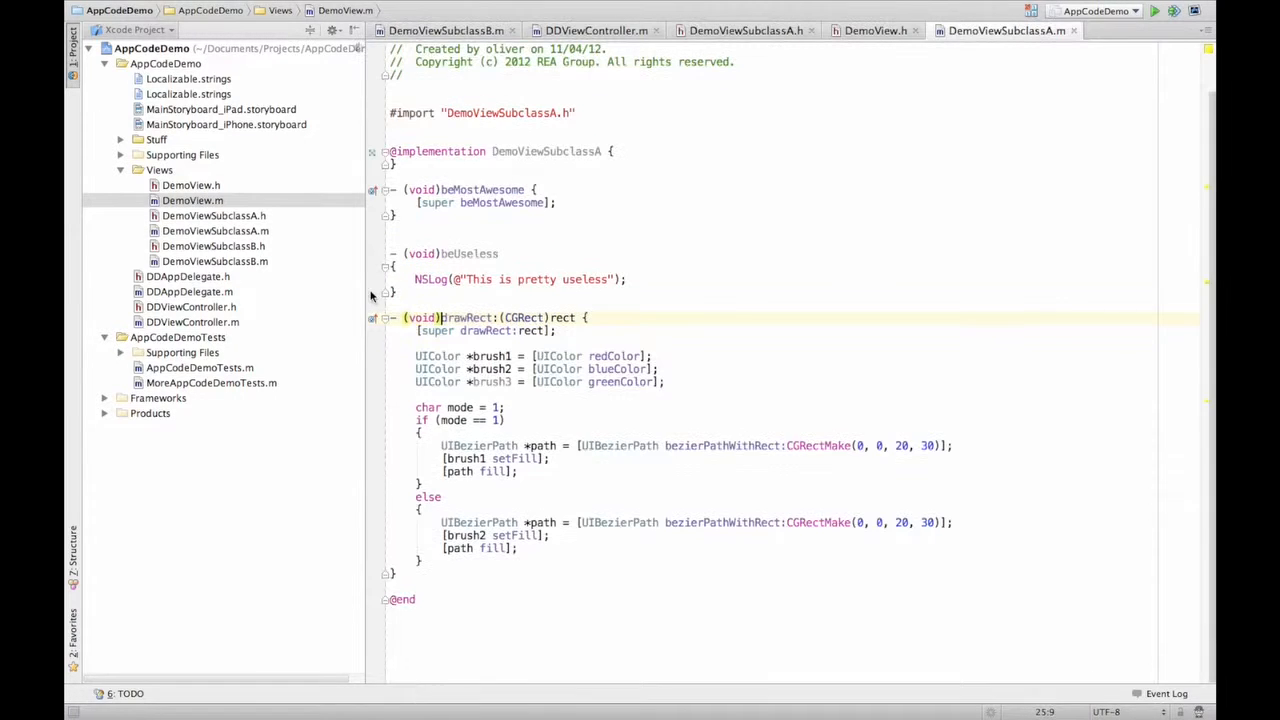
Generate a drawRect: override calling super in DemoViewSubclassB.m via Override Methods
{"action": "left_click", "coordinate": [216, 232]}
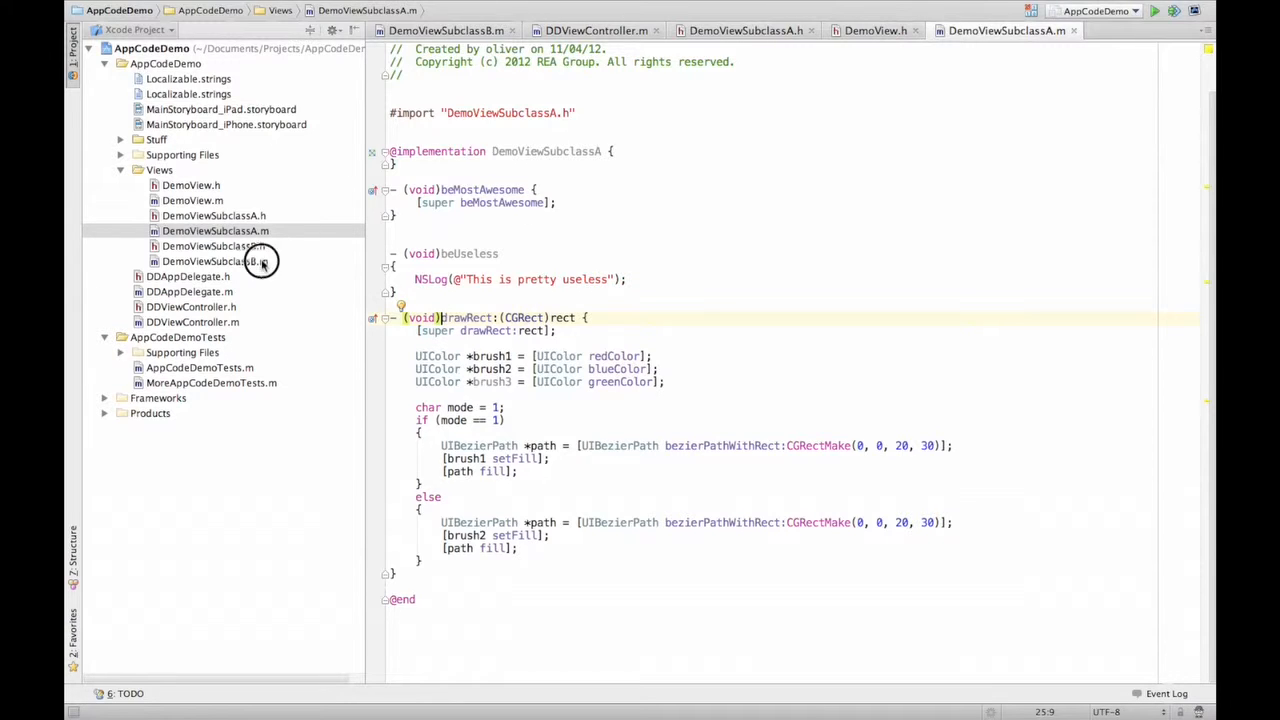
{"action": "left_click", "coordinate": [214, 260]}
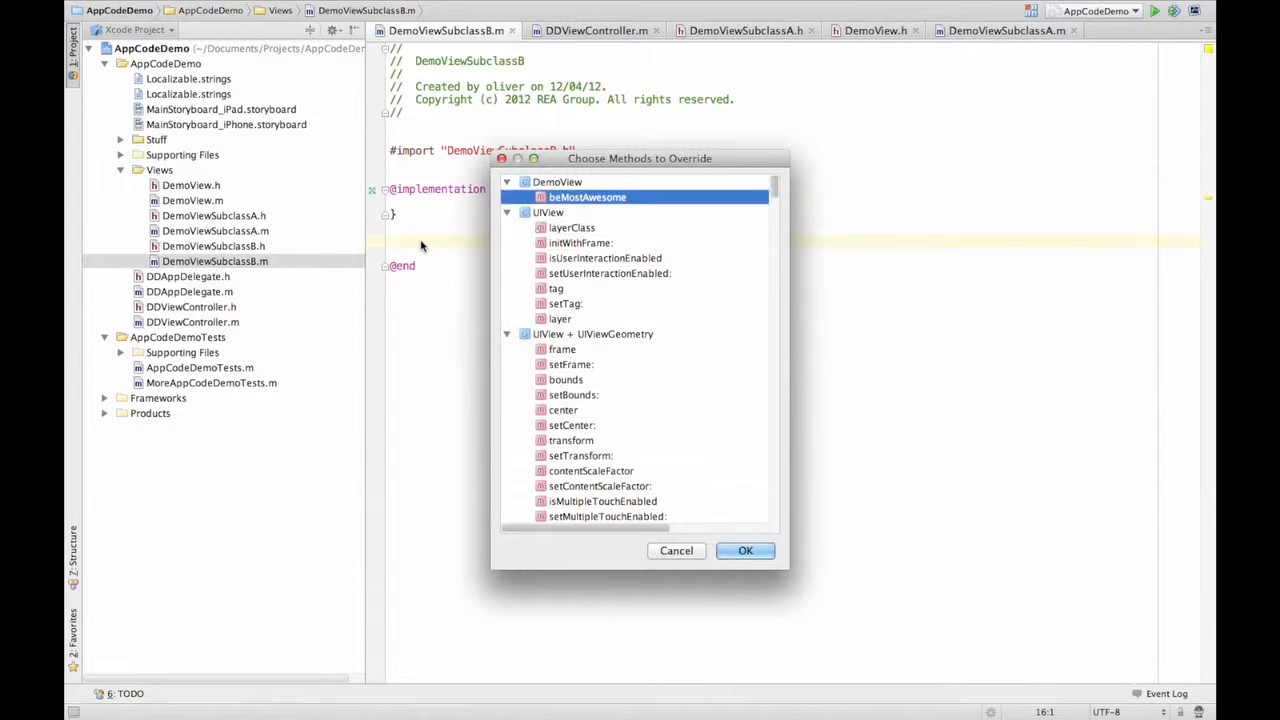
{"action": "left_click", "coordinate": [744, 550]}
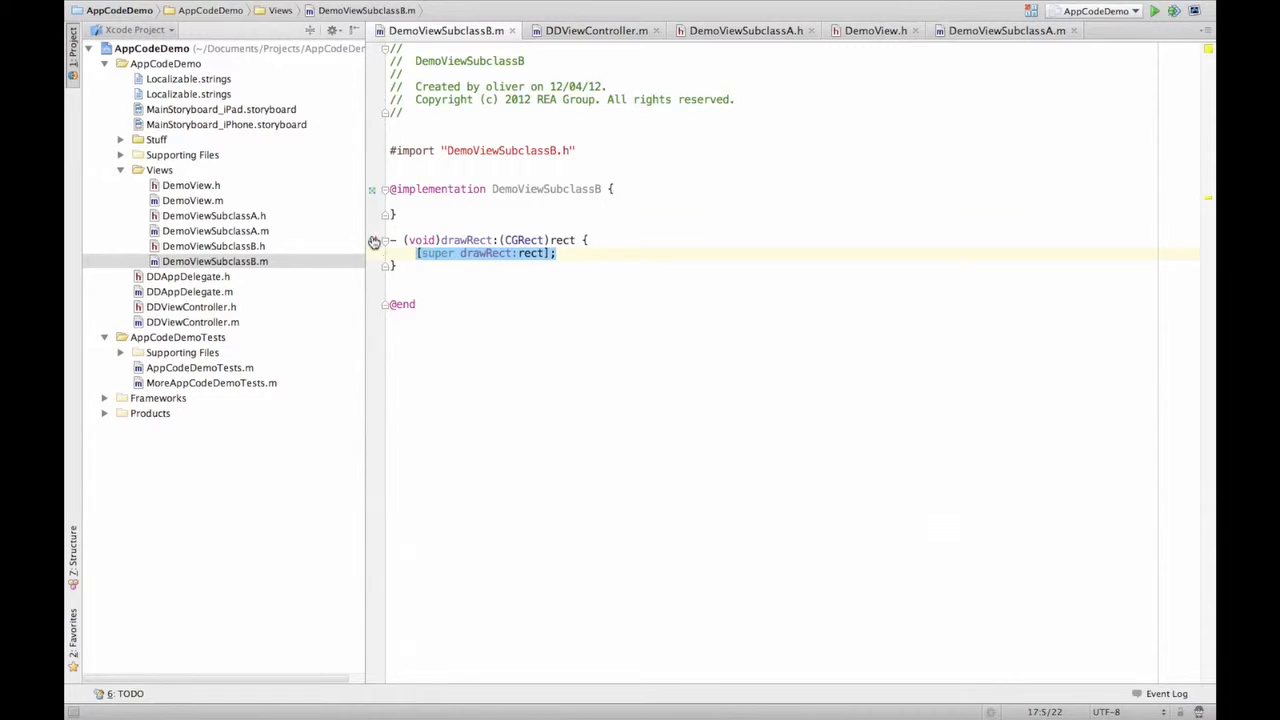
From DemoView.m's drawRect: gutter icon, visit DemoViewSubclassB's override, return, then jump to DemoViewSubclassA's implementation
{"action": "left_click", "coordinate": [192, 200]}
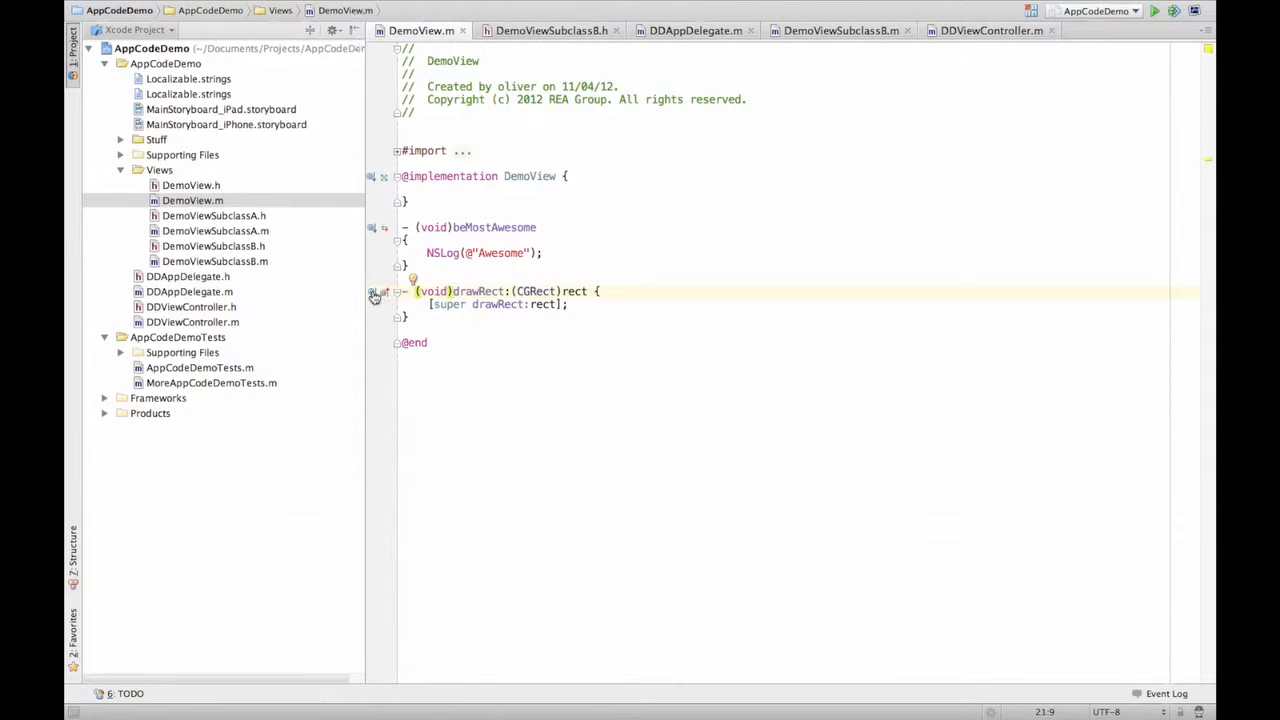
{"action": "left_click", "coordinate": [372, 292]}
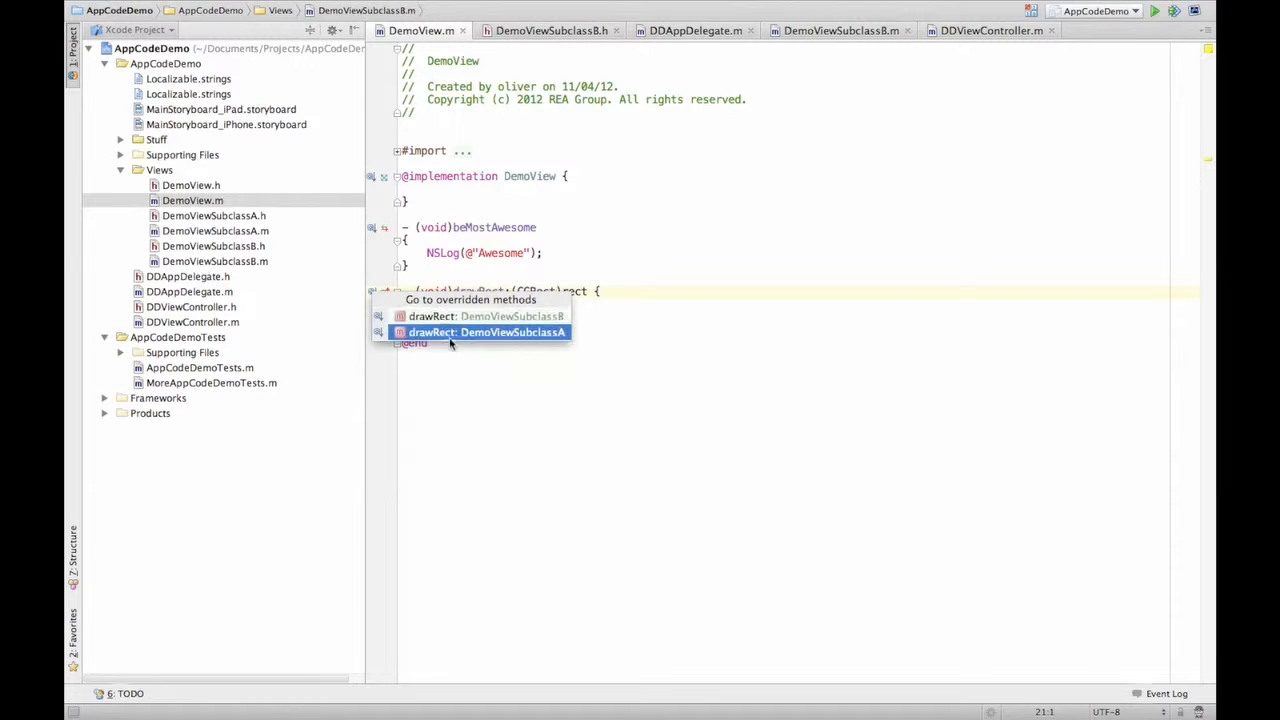
{"action": "left_click", "coordinate": [484, 316]}
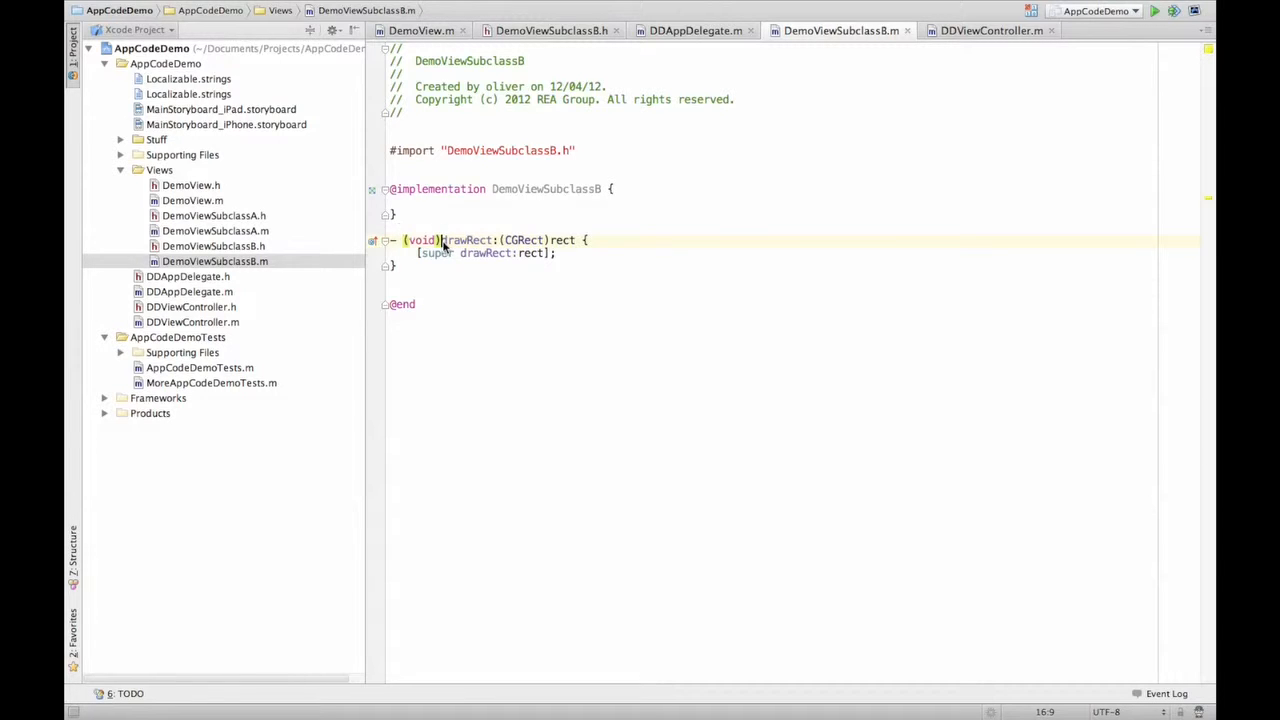
{"action": "left_click", "coordinate": [420, 30]}
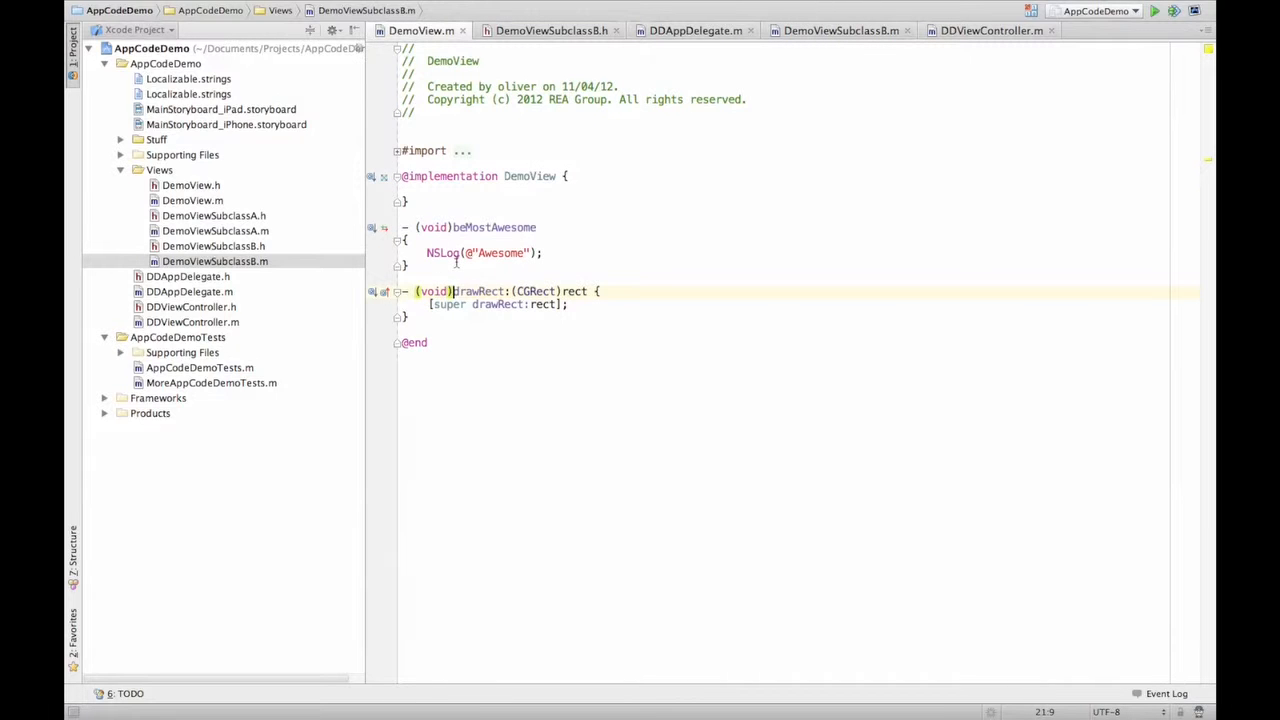
{"action": "left_click", "coordinate": [476, 292]}
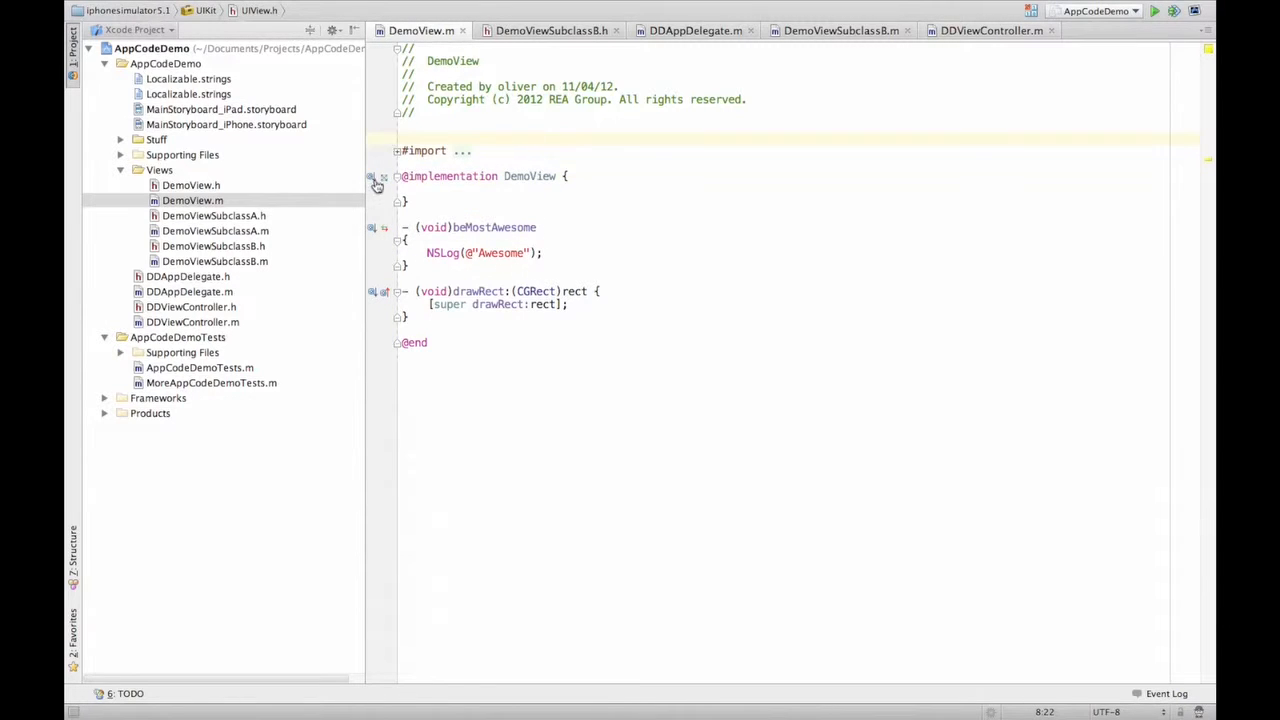
{"action": "double_click", "coordinate": [528, 176]}
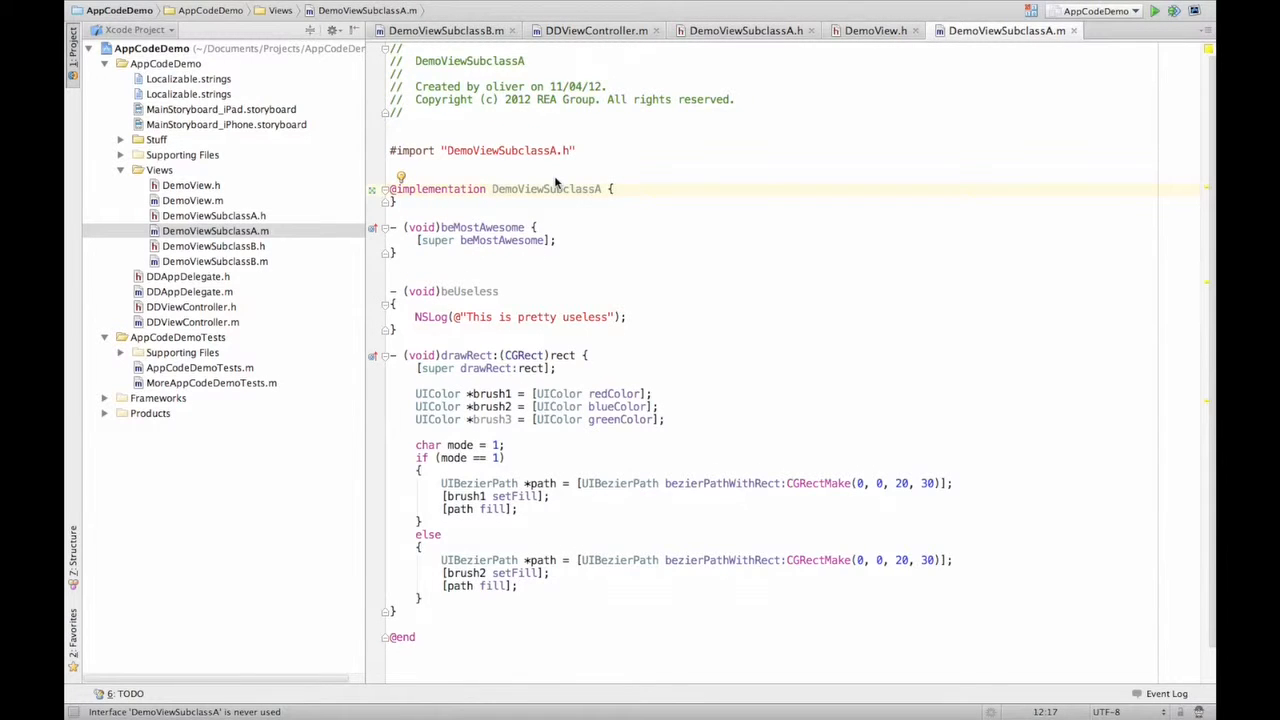
Use the never-used warning on beUseless to declare it in DemoViewSubclassA's interface, then return to the implementation
{"action": "left_click", "coordinate": [490, 188]}
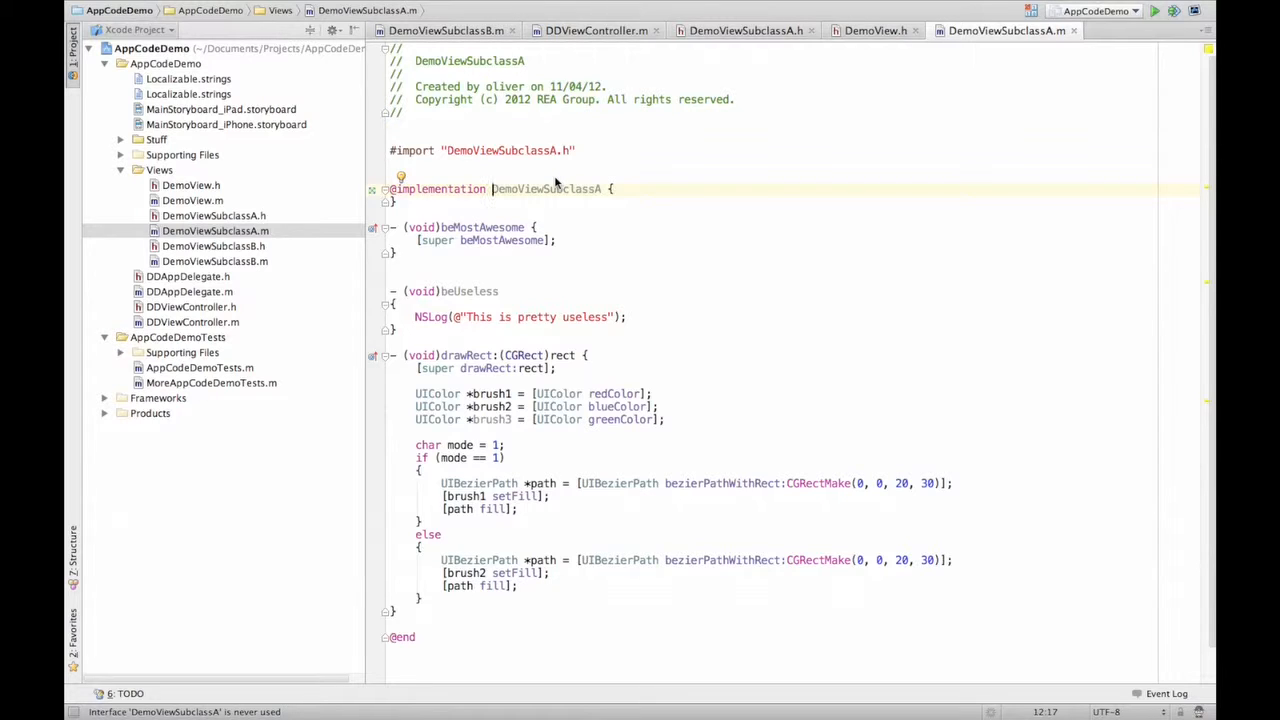
{"action": "mouse_move", "coordinate": [490, 564]}
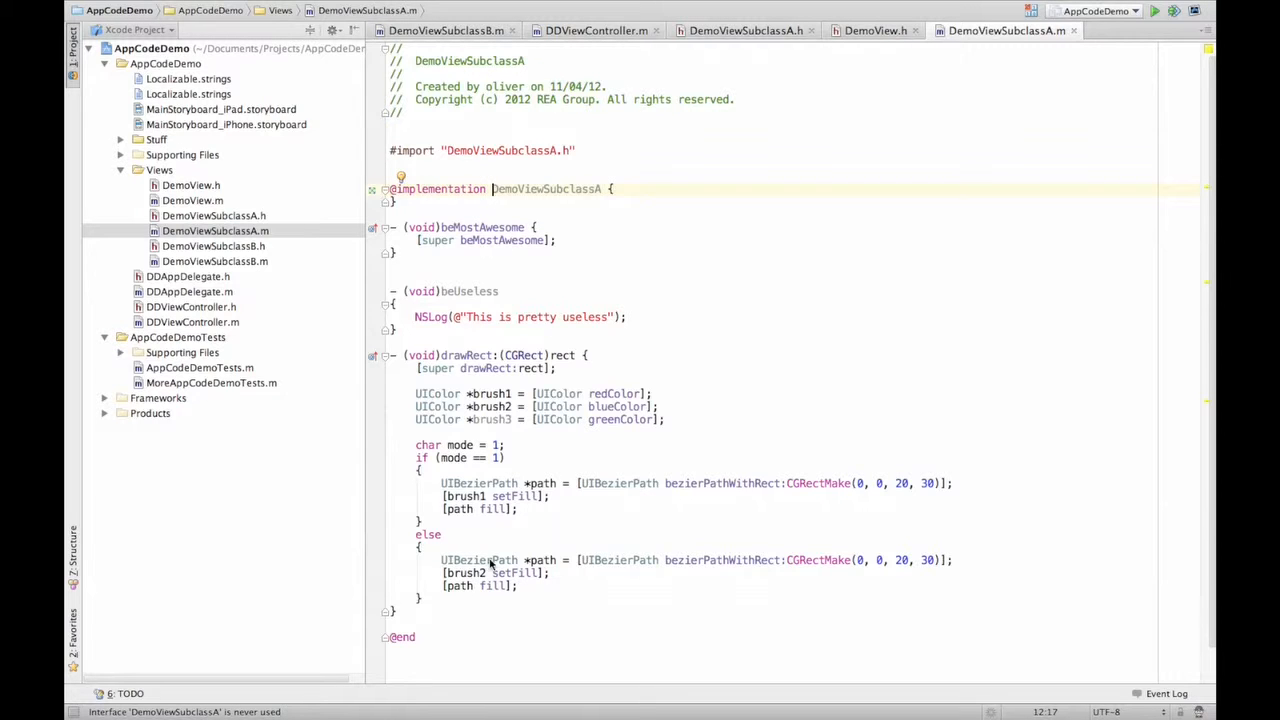
{"action": "mouse_move", "coordinate": [484, 292]}
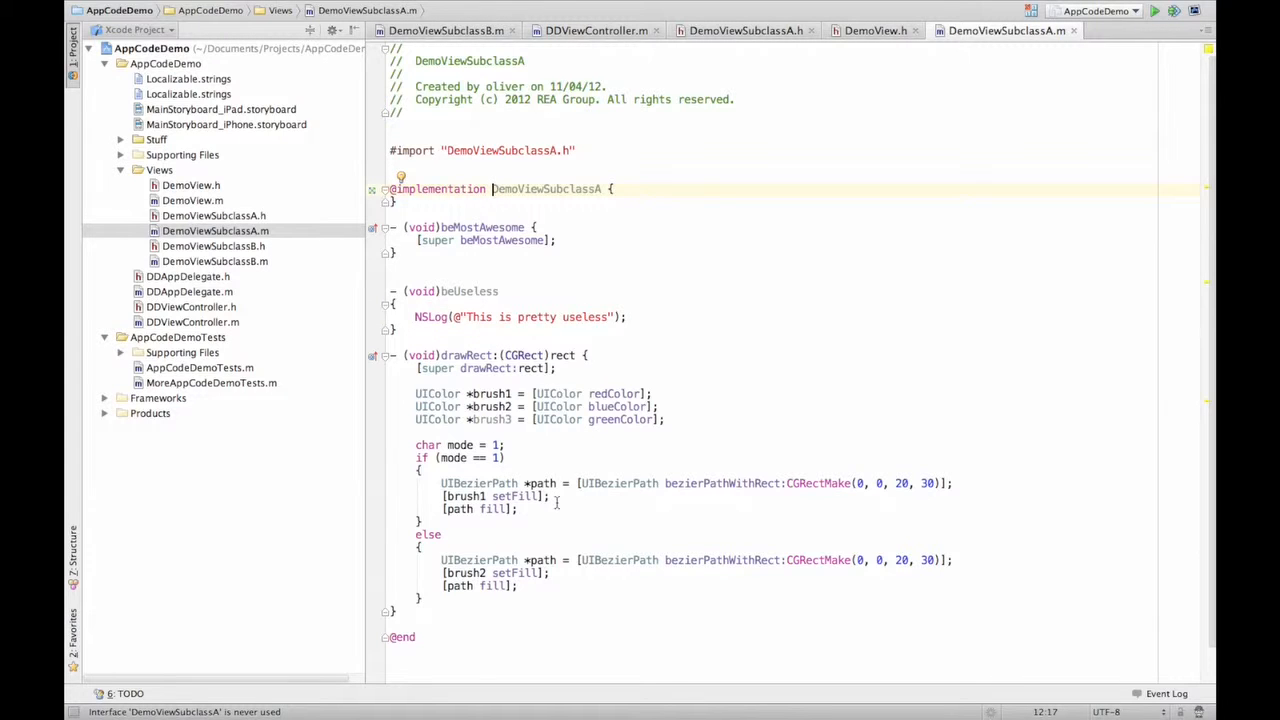
{"action": "left_click", "coordinate": [460, 292]}
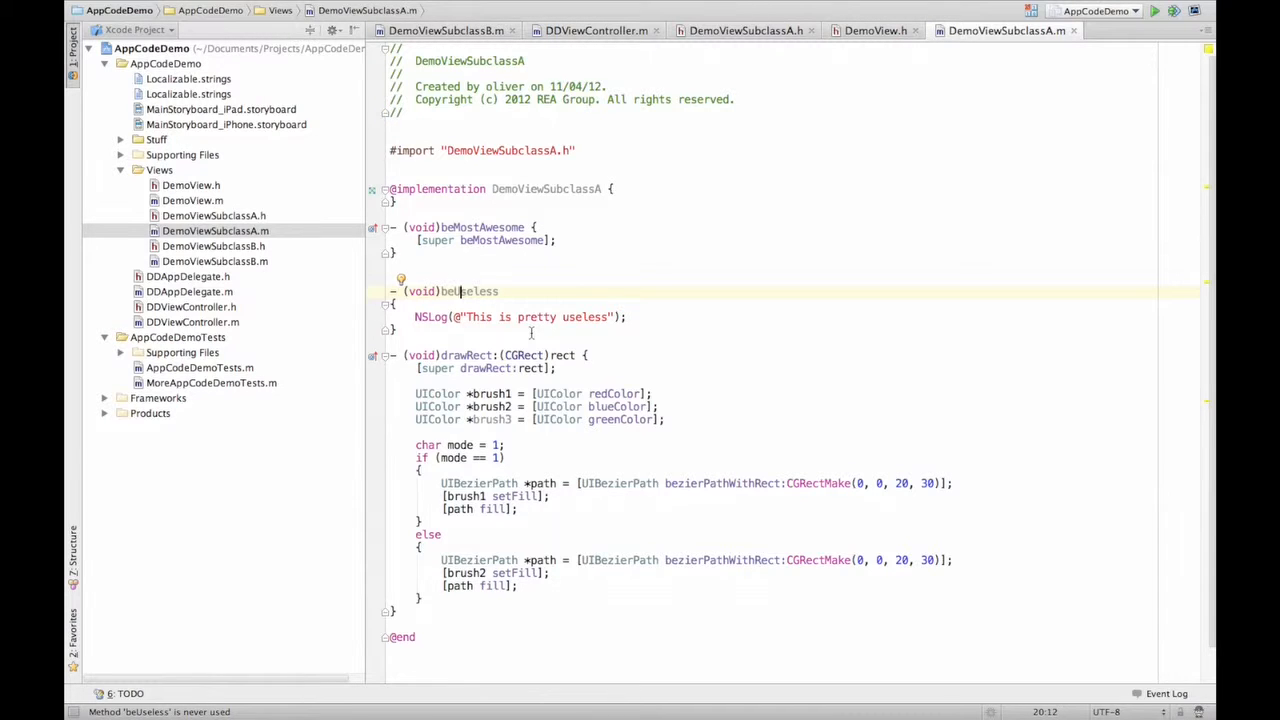
{"action": "left_click", "coordinate": [400, 278]}
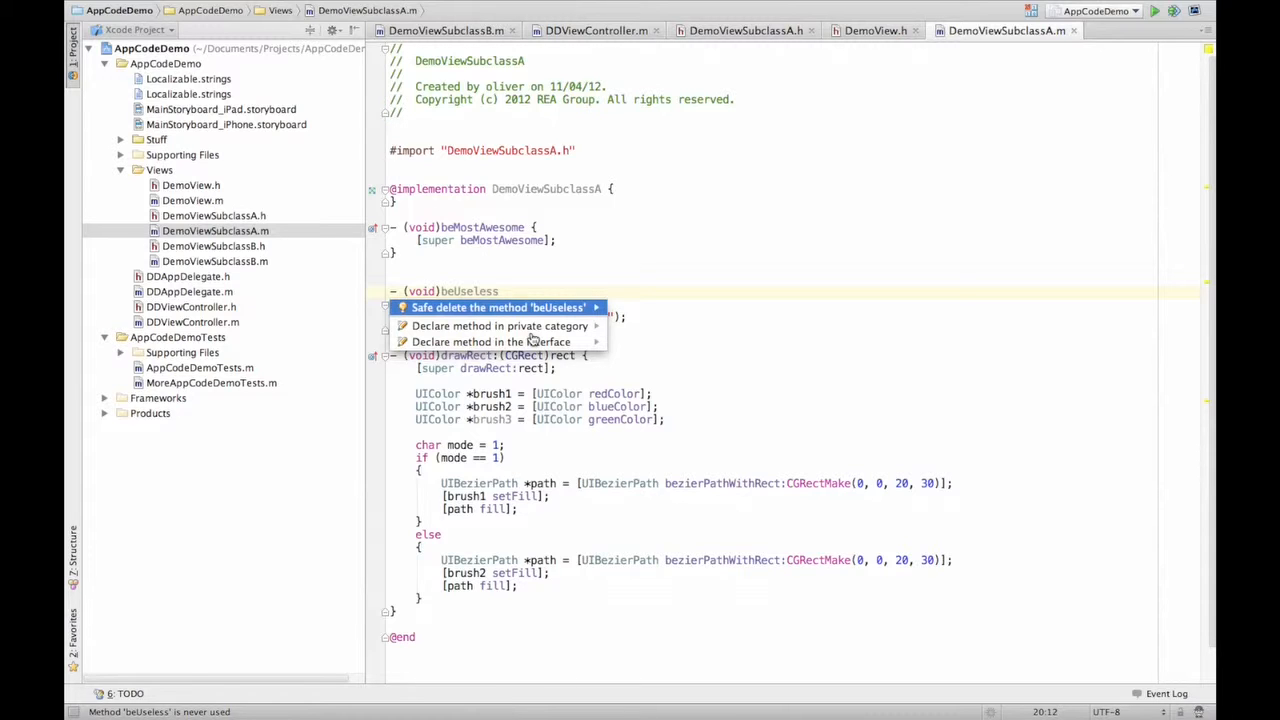
{"action": "mouse_move", "coordinate": [500, 326]}
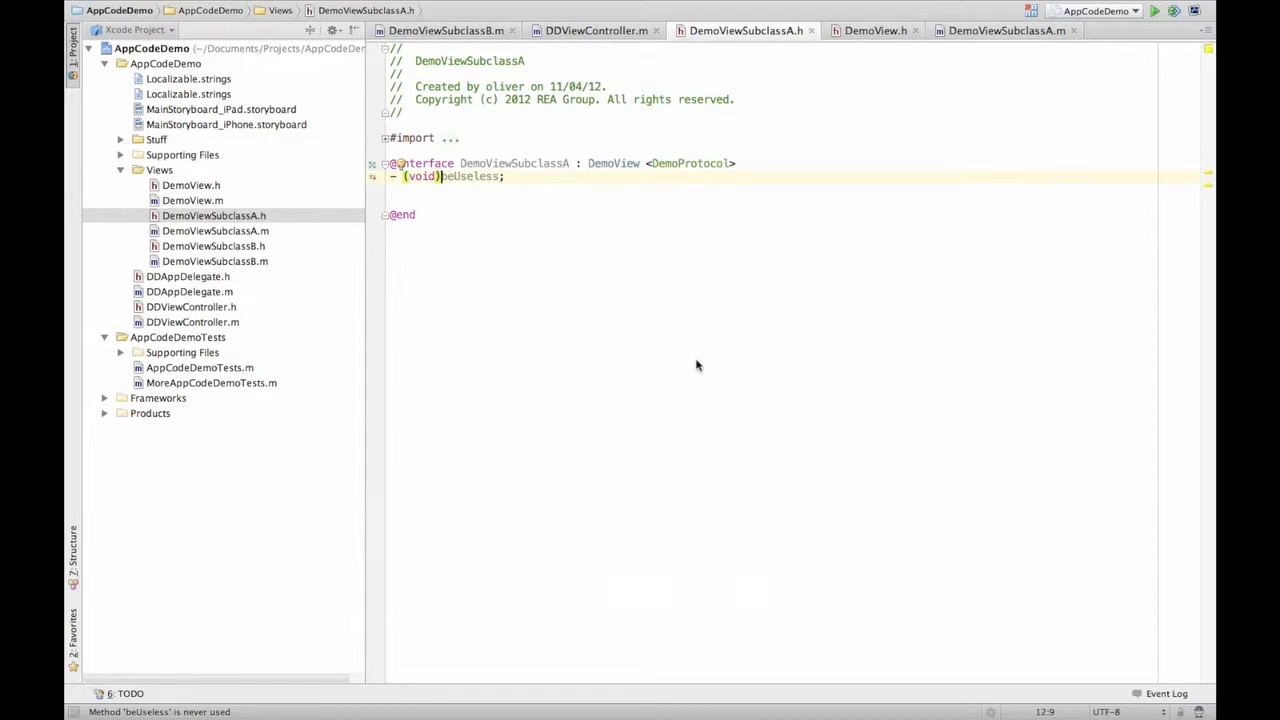
{"action": "left_click", "coordinate": [214, 230]}
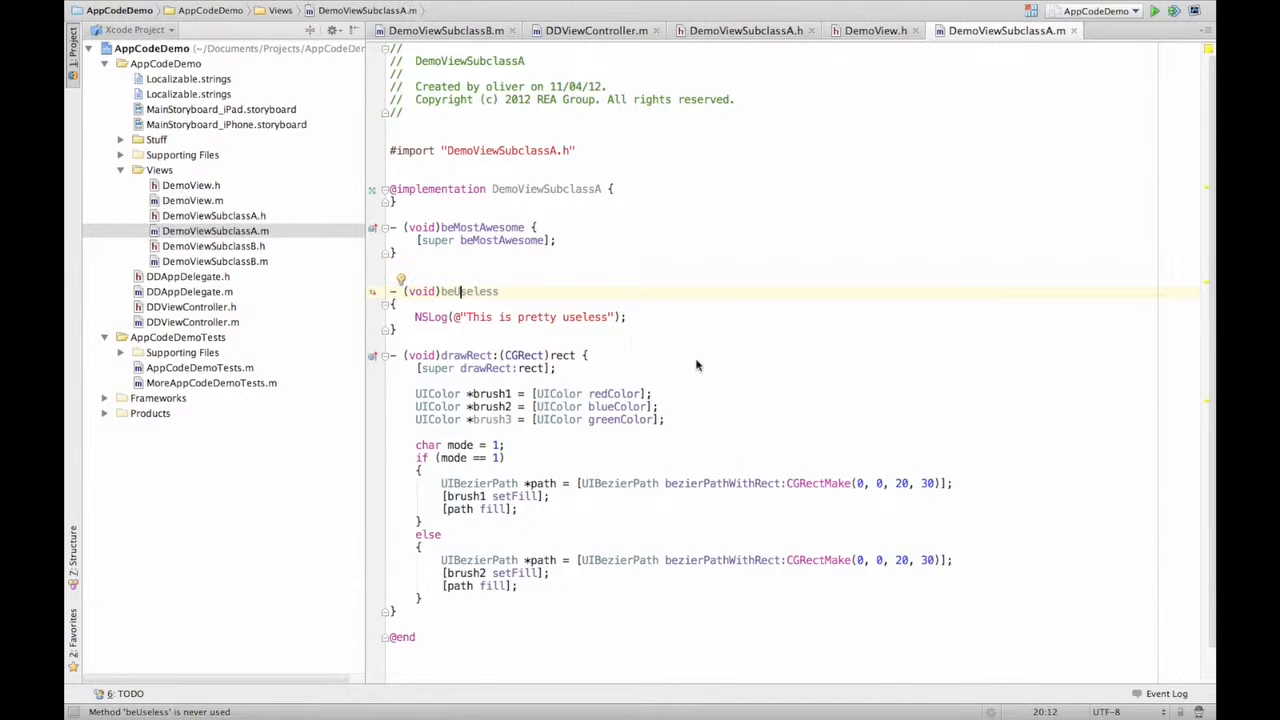
Delete the unused UIColor *brush3 line from DemoViewSubclassA's drawRect:
{"action": "left_click", "coordinate": [500, 420]}
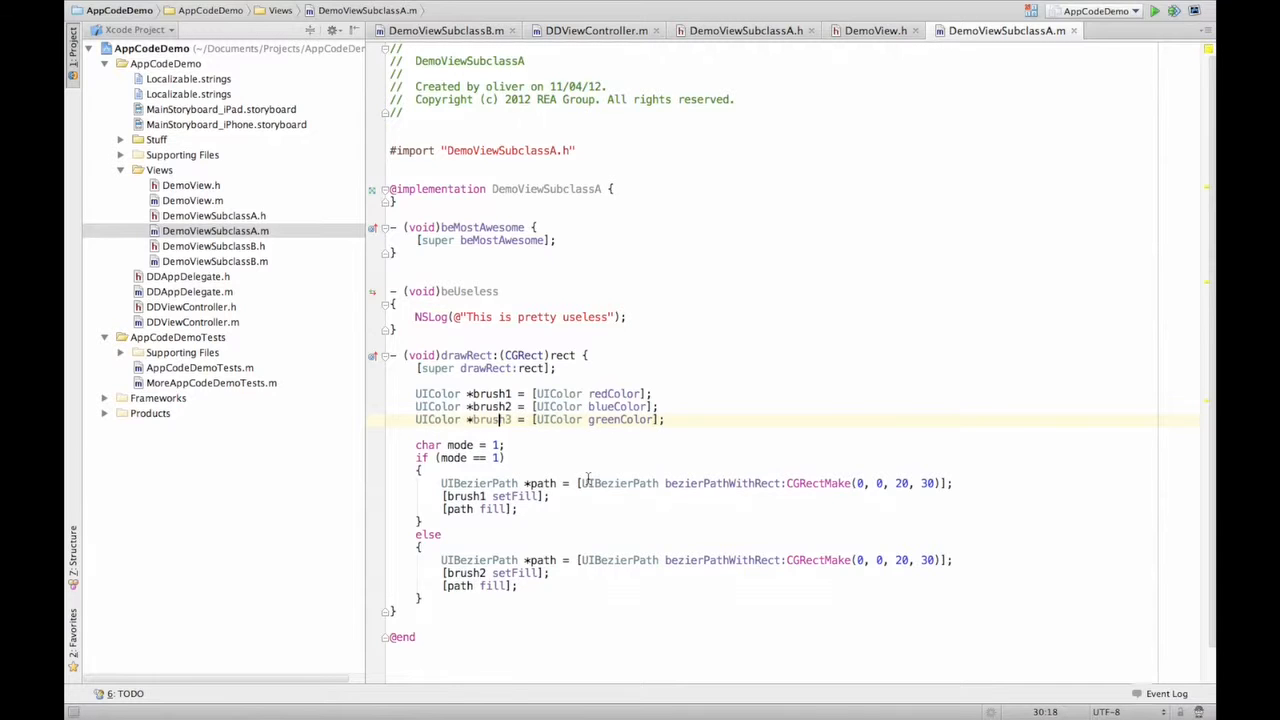
{"action": "key", "text": "Delete"}
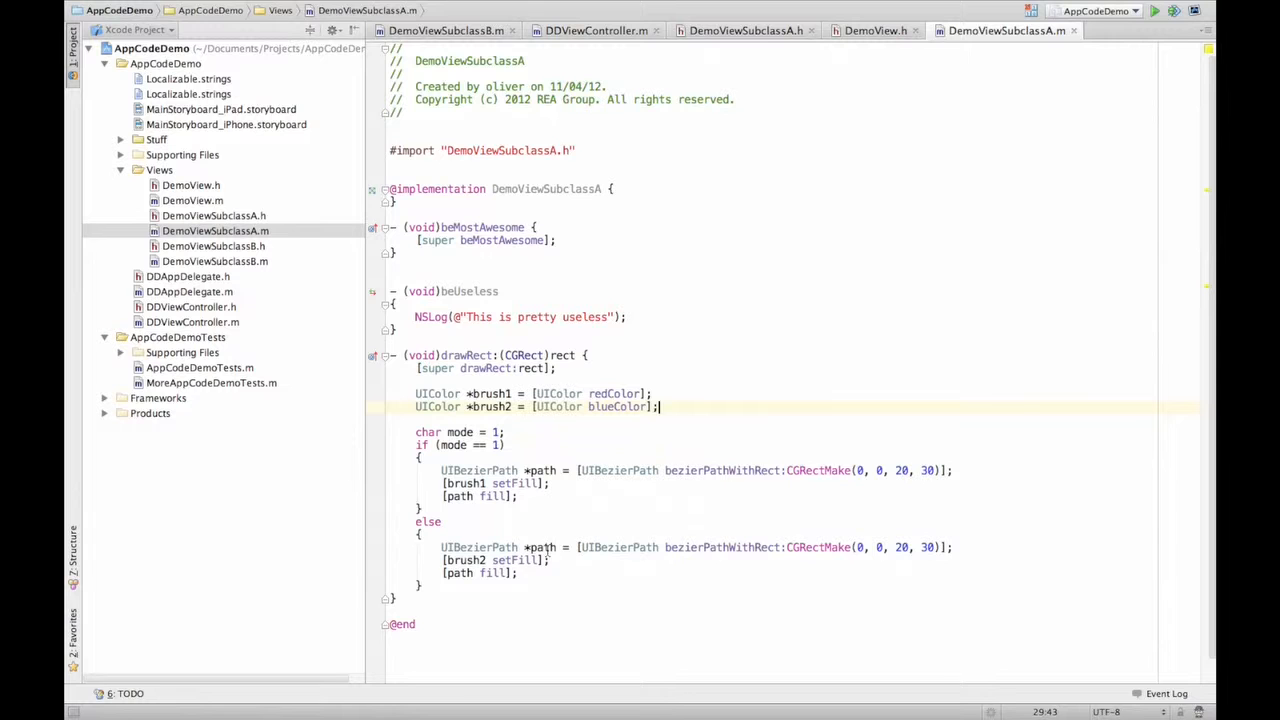
{"action": "left_click", "coordinate": [512, 482]}
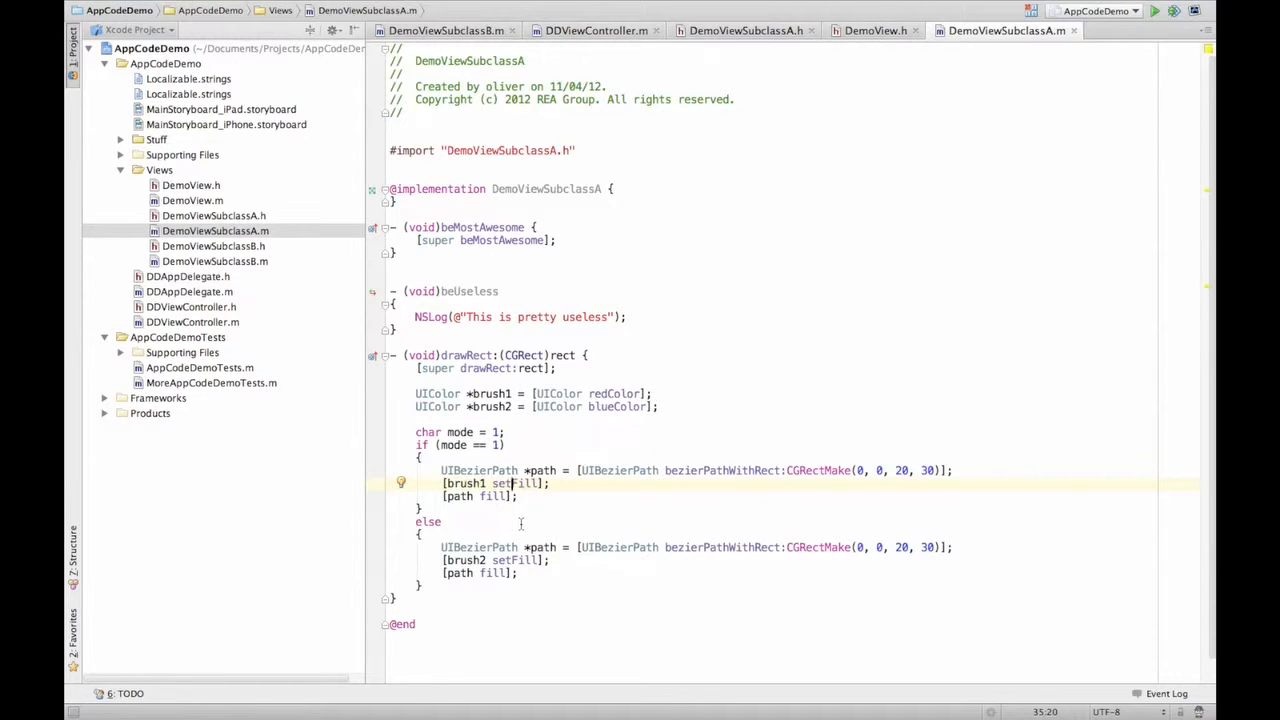
Apply the 'Replace If Else with ?:' fix so a ternary picks brush1 or brush2
{"action": "left_click", "coordinate": [400, 482]}
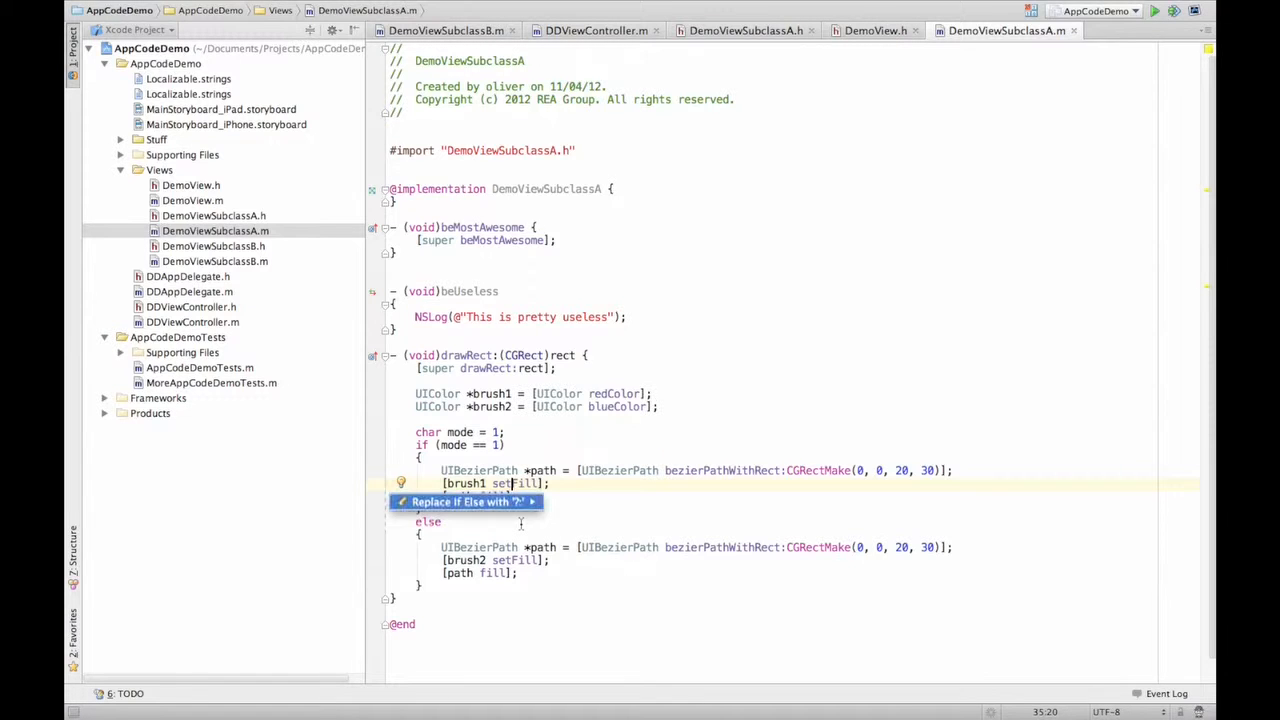
{"action": "left_click", "coordinate": [464, 500]}
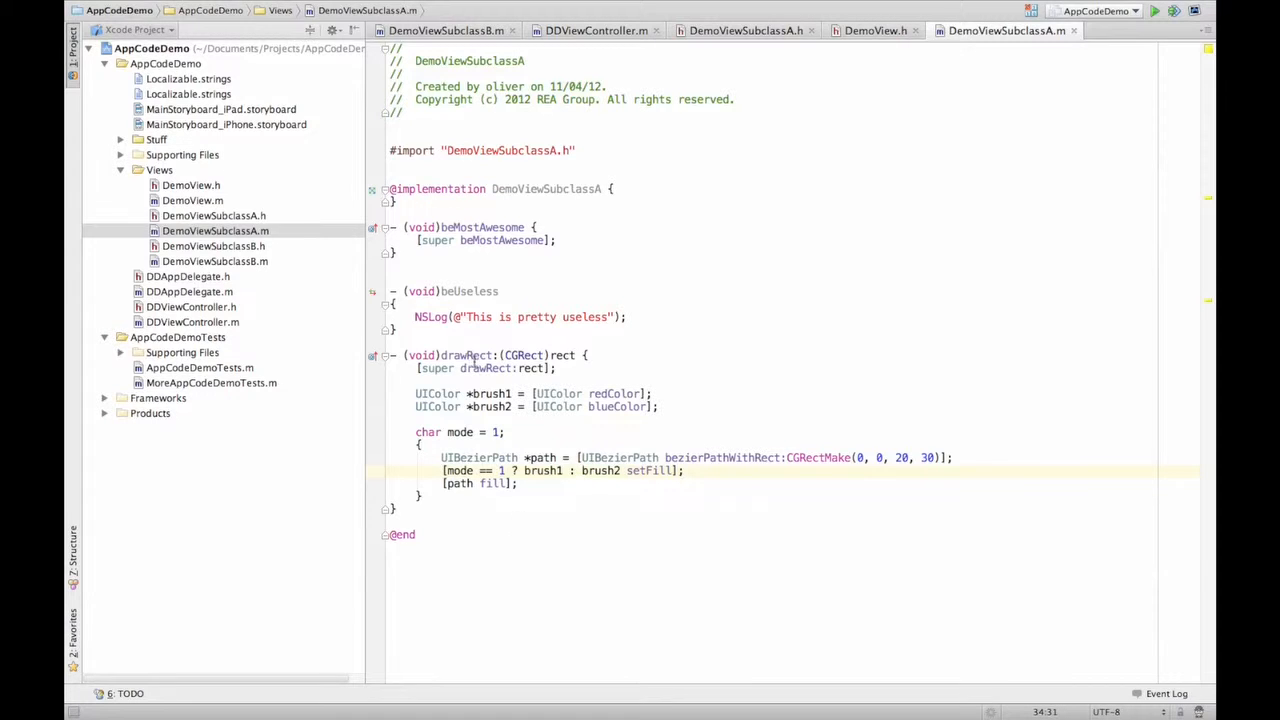
{"action": "mouse_move", "coordinate": [546, 278]}
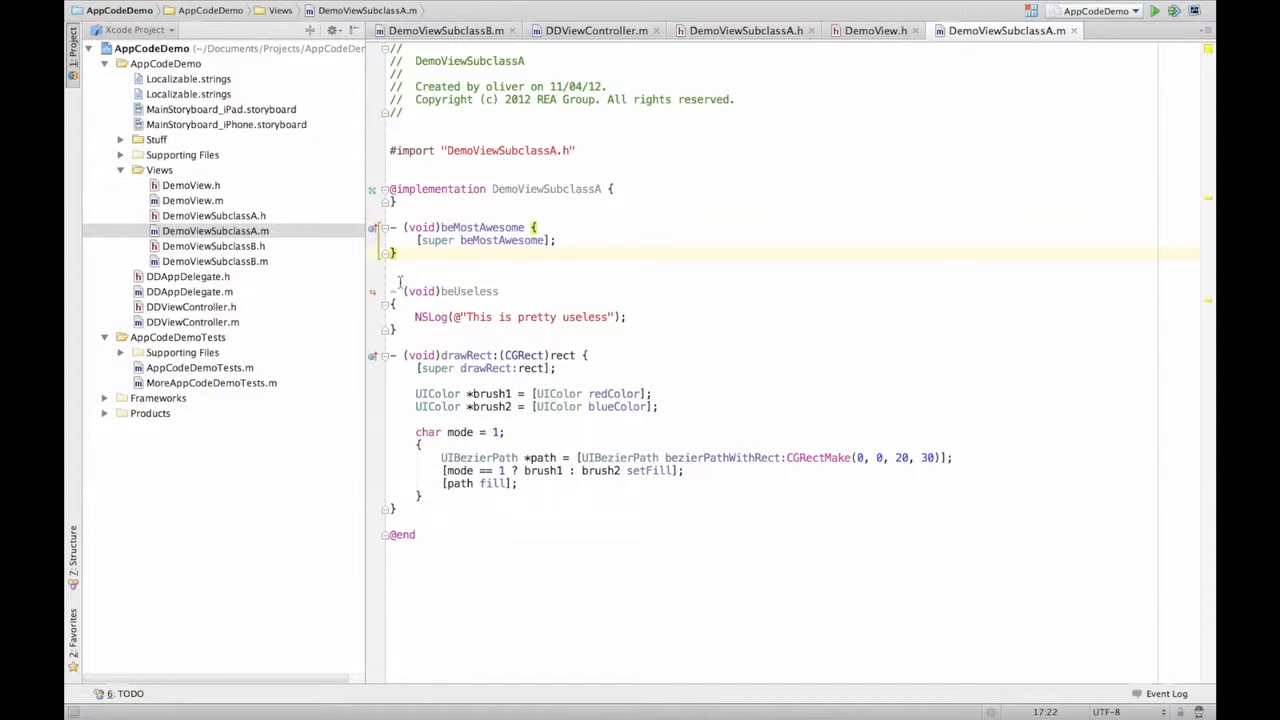
{"action": "left_click", "coordinate": [212, 260]}
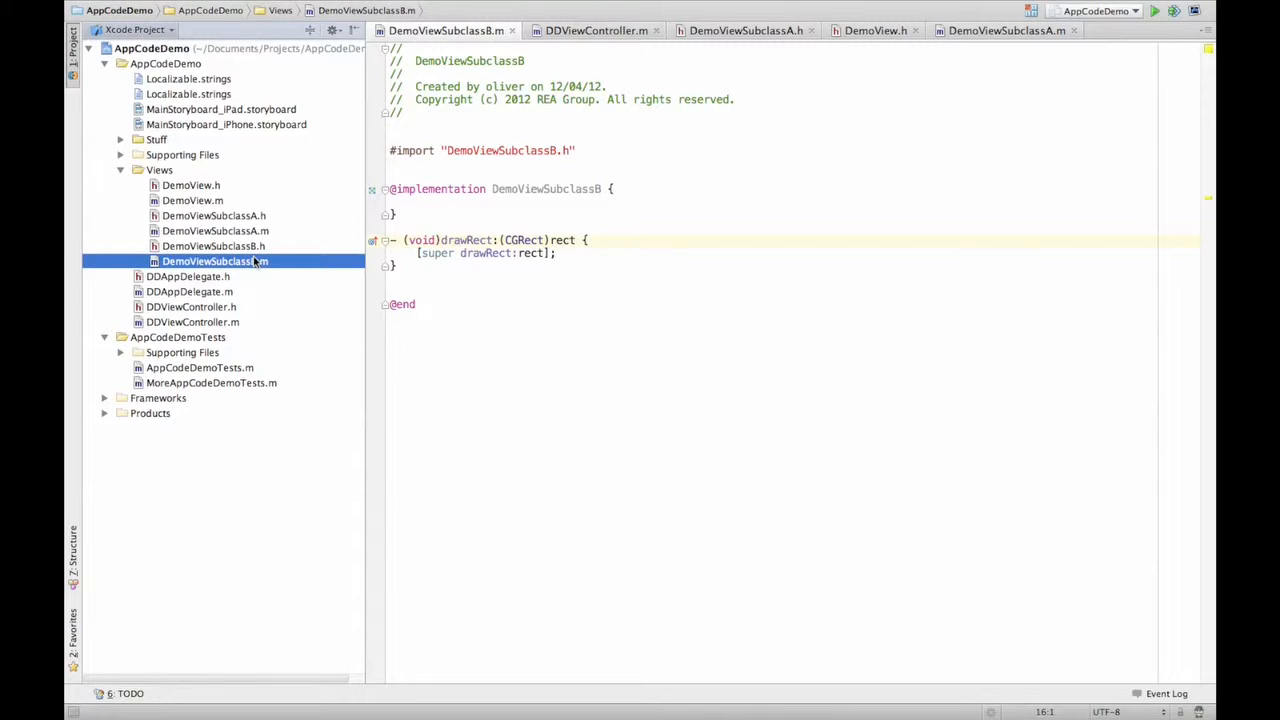
{"action": "mouse_move", "coordinate": [316, 228]}
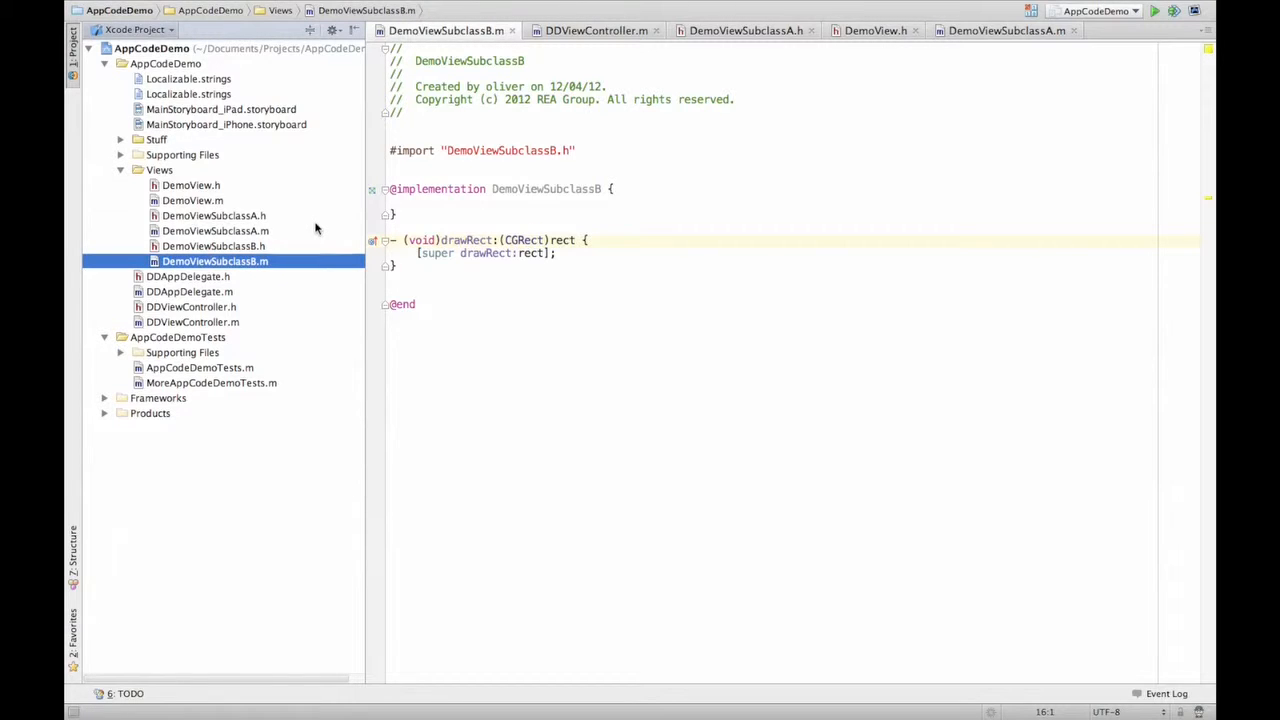
{"action": "left_click", "coordinate": [212, 216]}
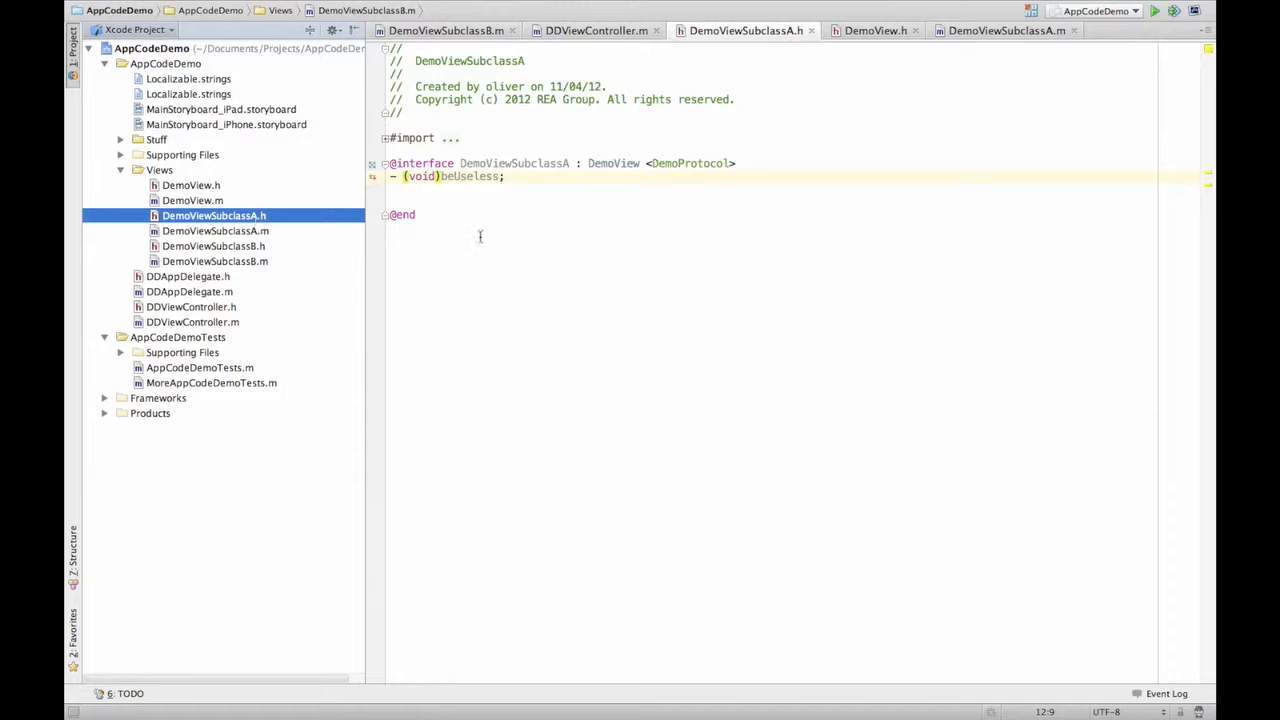
{"action": "left_click", "coordinate": [214, 232]}
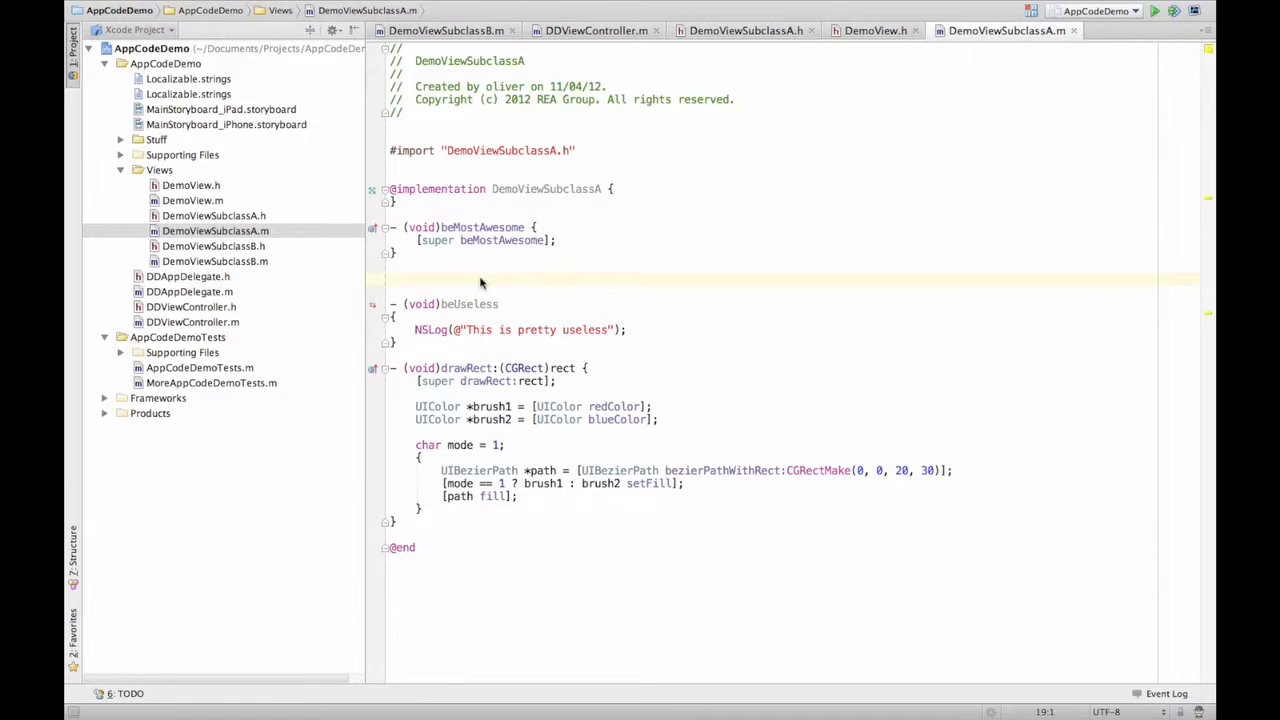
{"action": "left_click", "coordinate": [450, 292]}
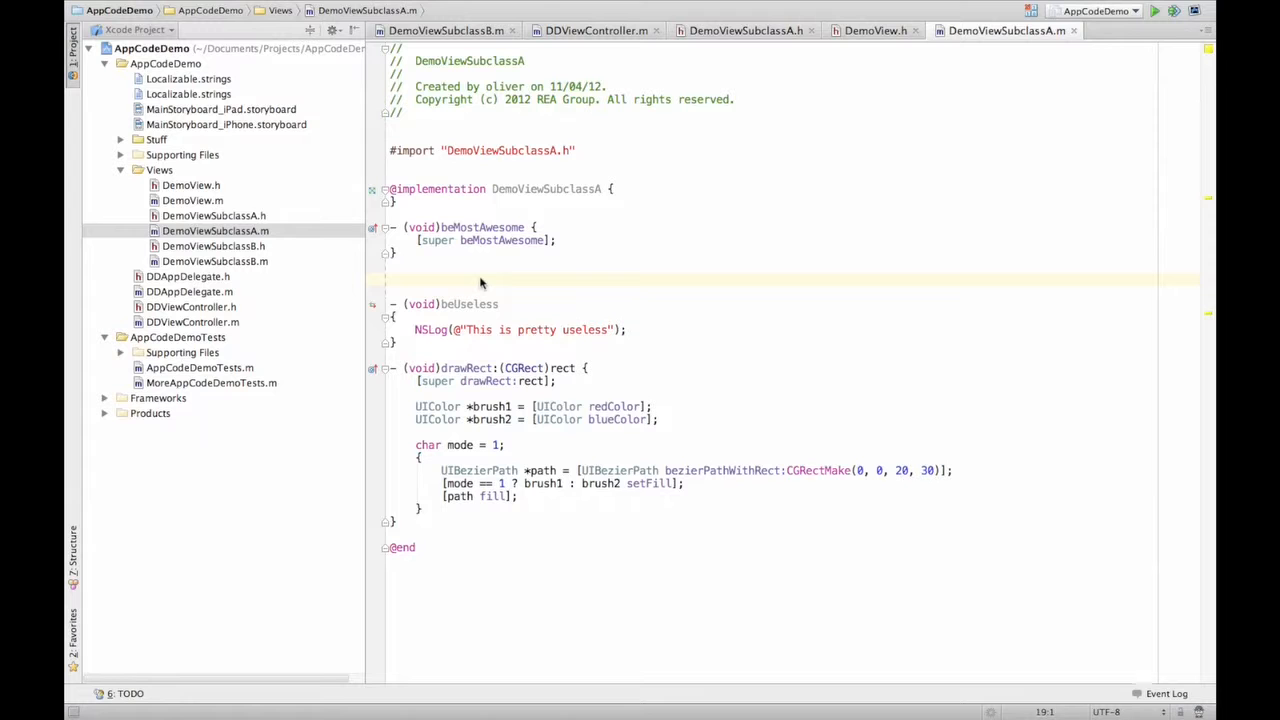
Choose Implement Methods from Generate to list DemoProtocol's doSomethingOptional for DemoViewSubclassA
{"action": "left_click", "coordinate": [390, 278]}
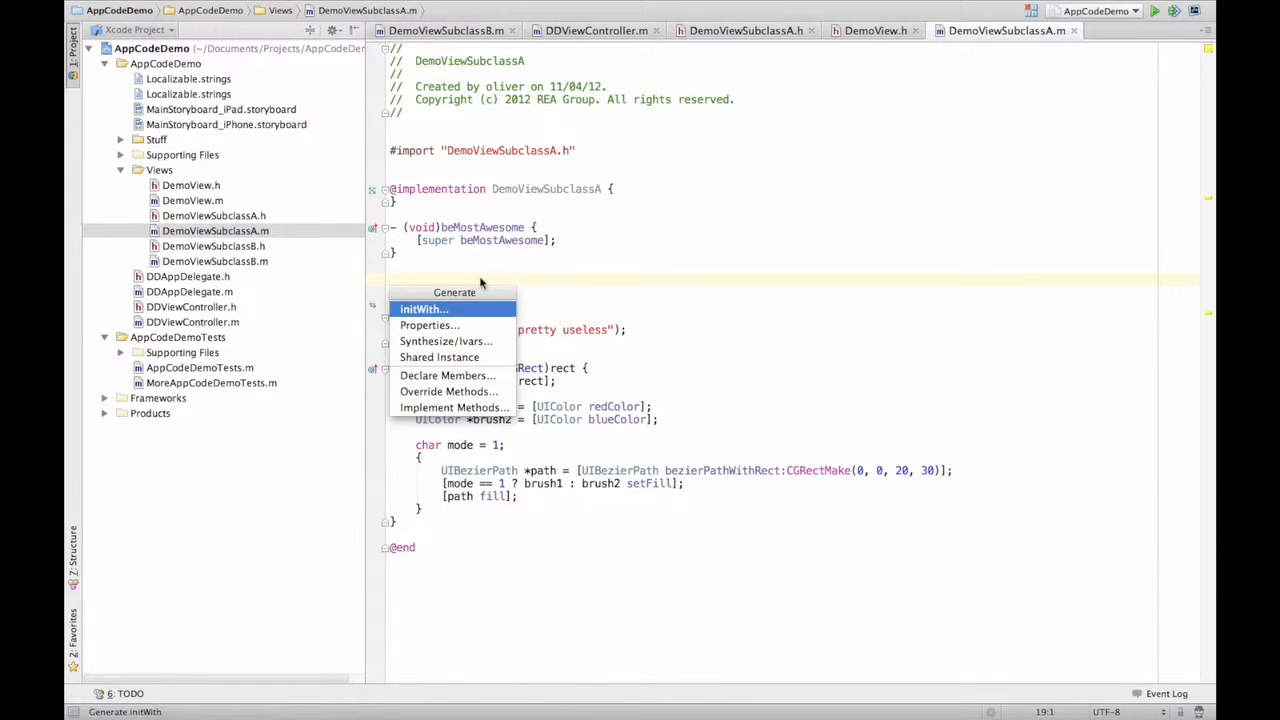
{"action": "type", "text": "in"}
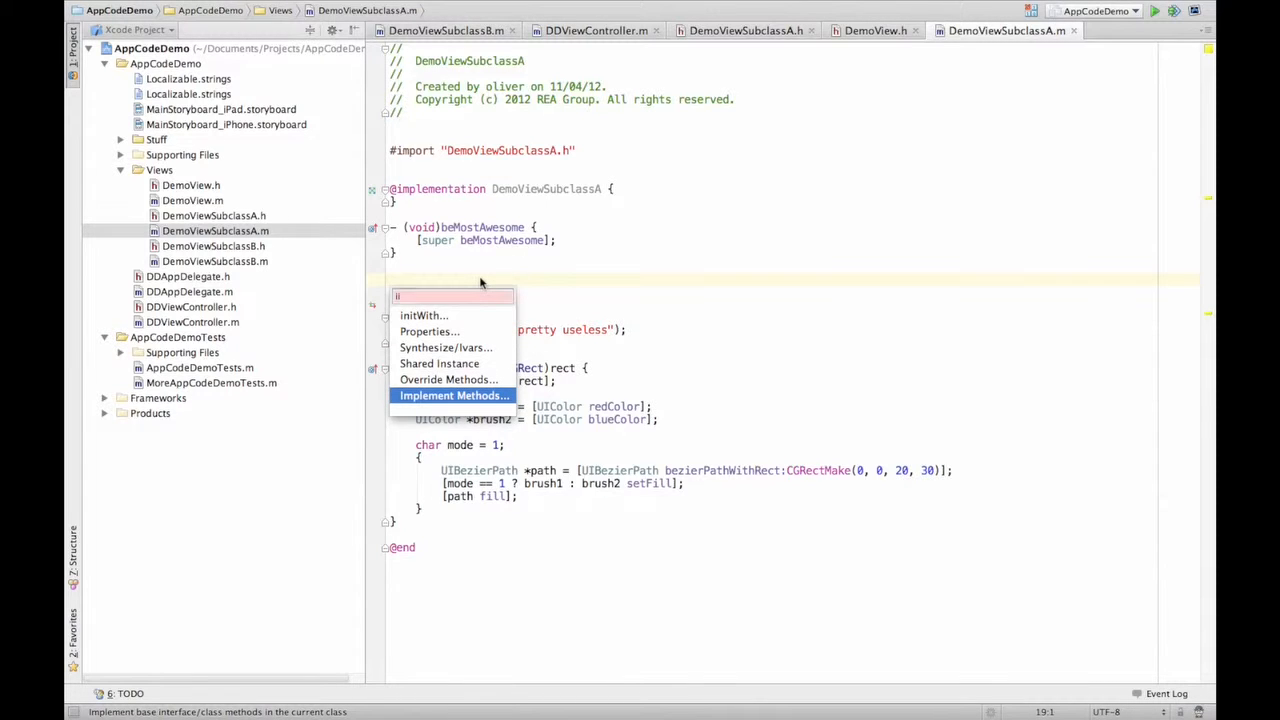
{"action": "left_click", "coordinate": [454, 396]}
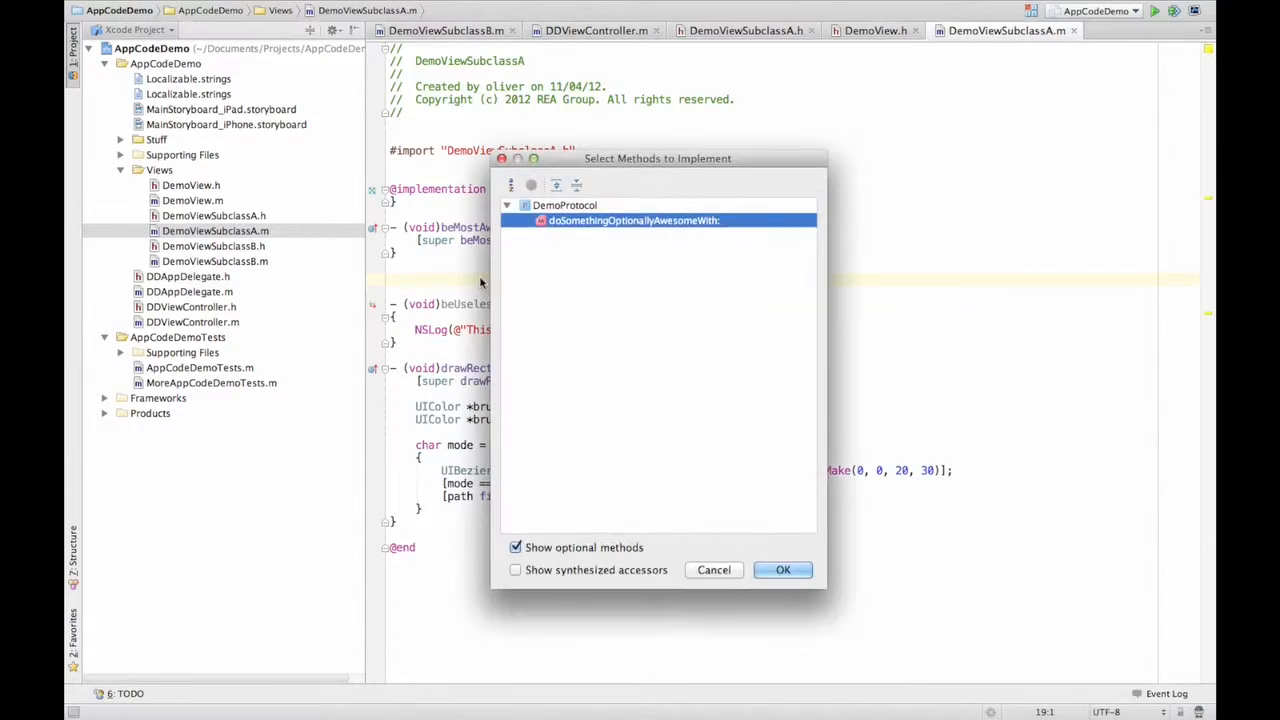